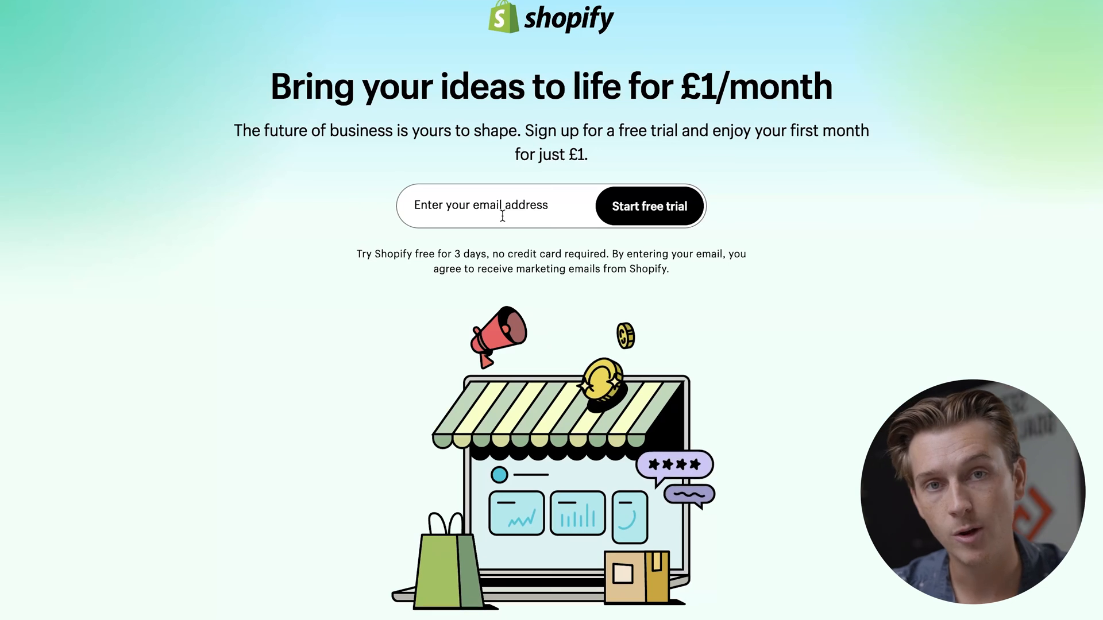
Submit the email address to start the Shopify free trial.
{"action": "left_click", "coordinate": [499, 206]}
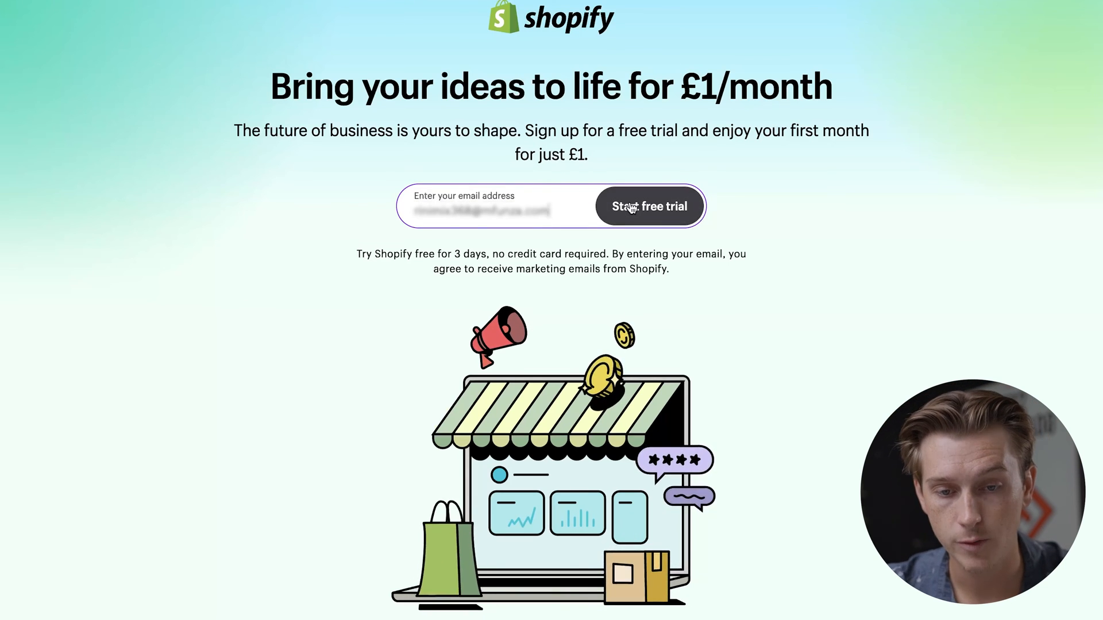
{"action": "left_click", "coordinate": [649, 207]}
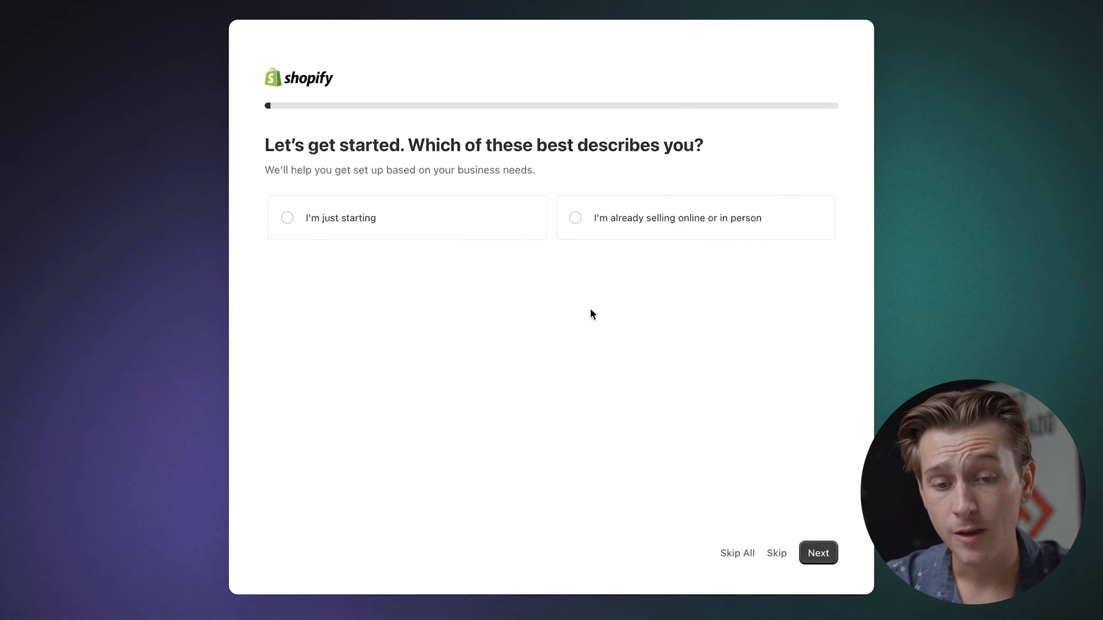
{"action": "mouse_move", "coordinate": [637, 326]}
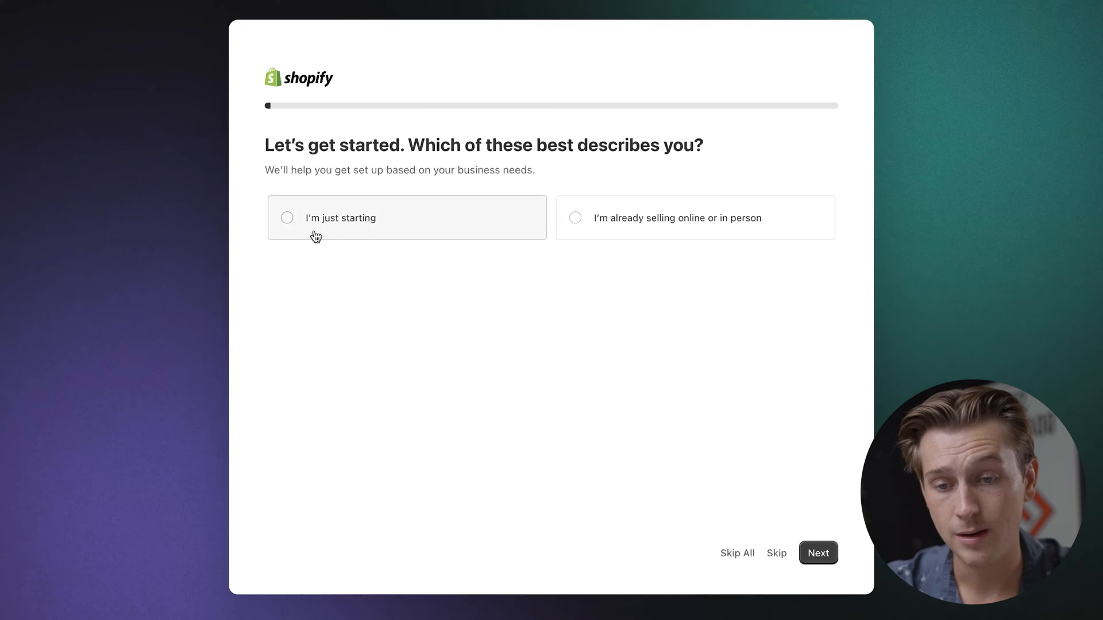
{"action": "mouse_move", "coordinate": [647, 233]}
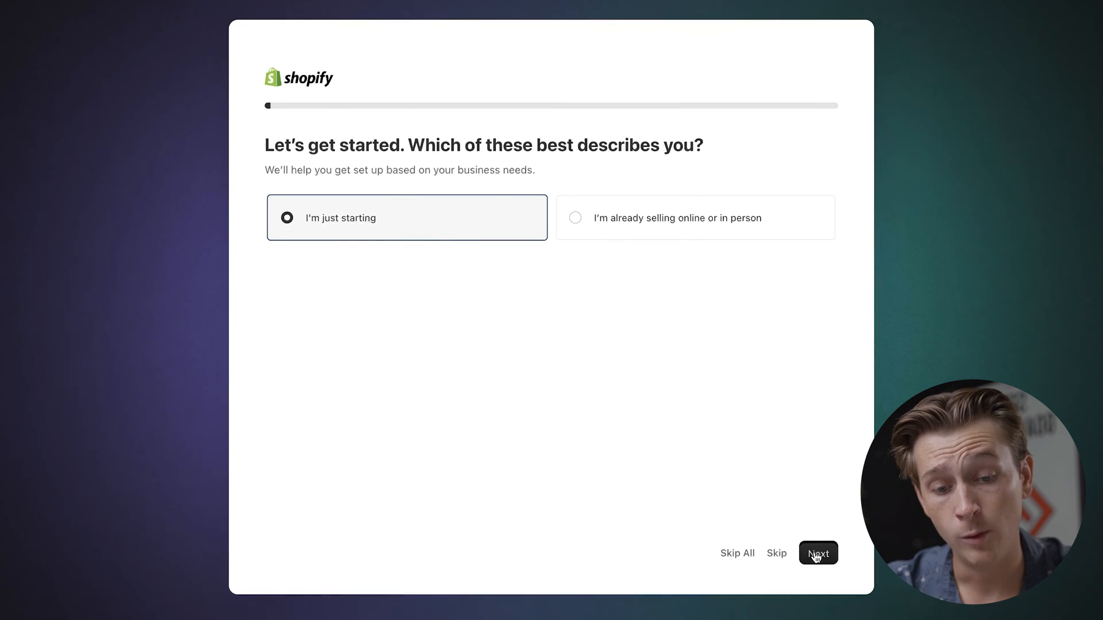
Continue with "I'm just starting" as the business stage.
{"action": "left_click", "coordinate": [818, 552]}
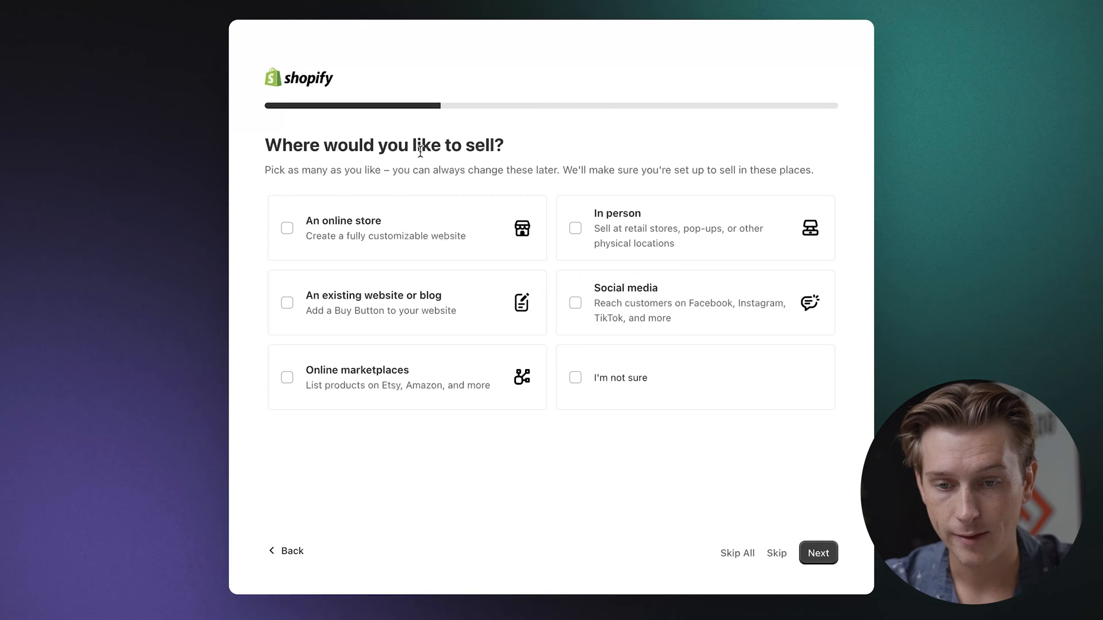
{"action": "mouse_move", "coordinate": [486, 234]}
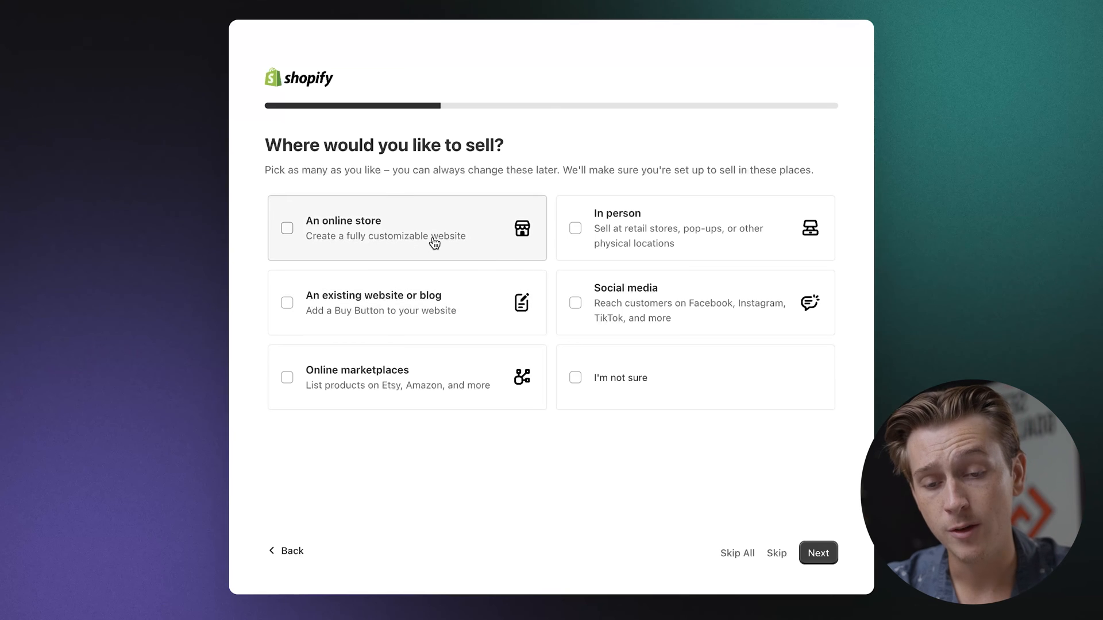
{"action": "mouse_move", "coordinate": [326, 229]}
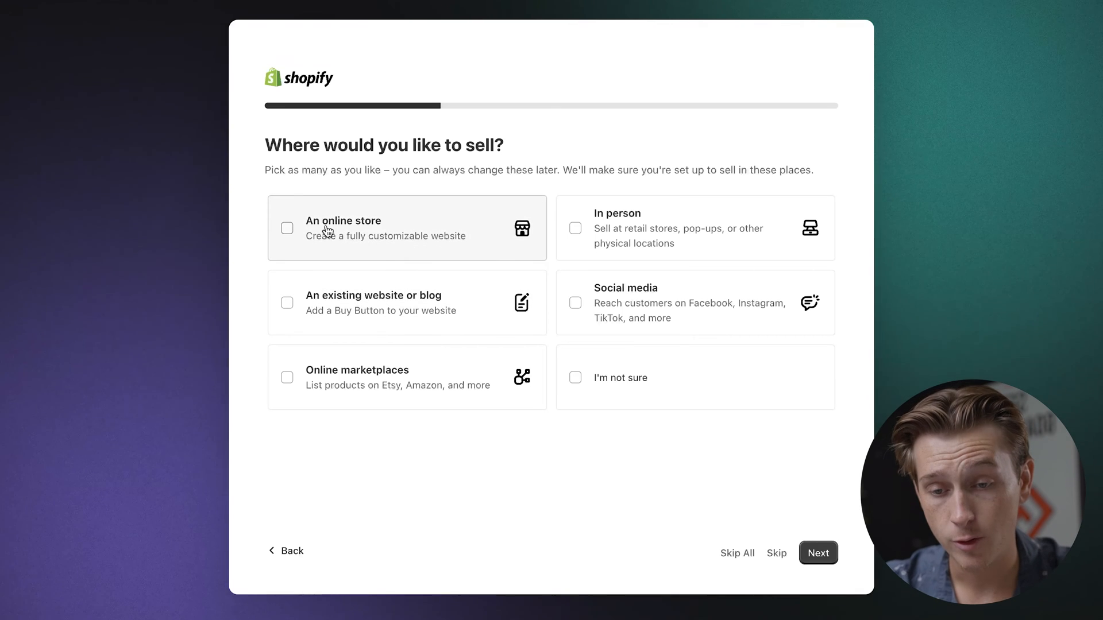
{"action": "mouse_move", "coordinate": [377, 247]}
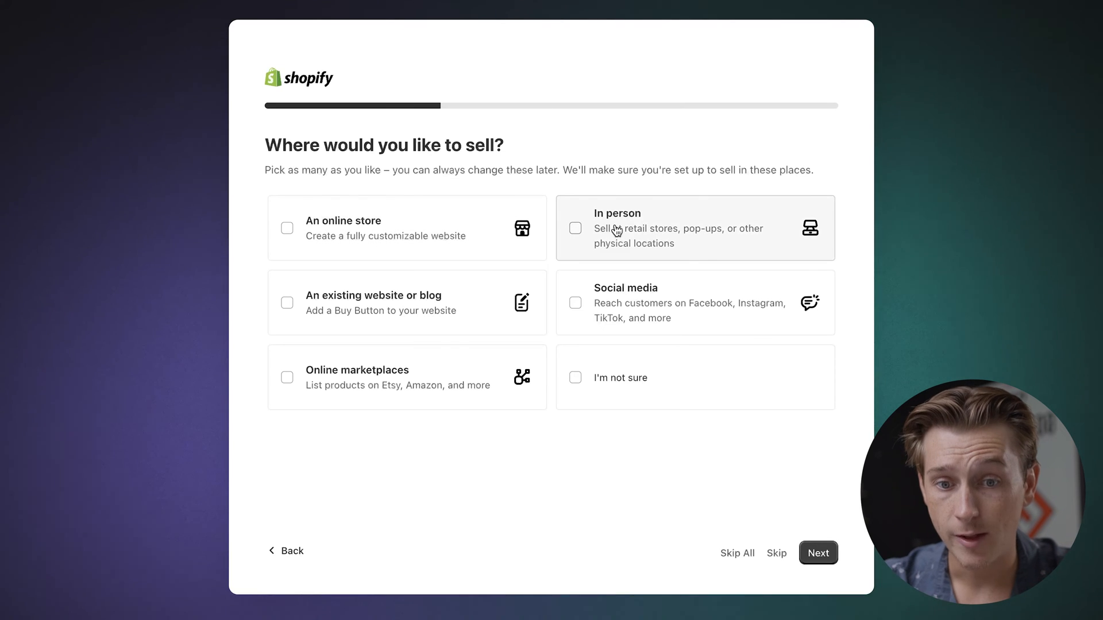
{"action": "mouse_move", "coordinate": [702, 229]}
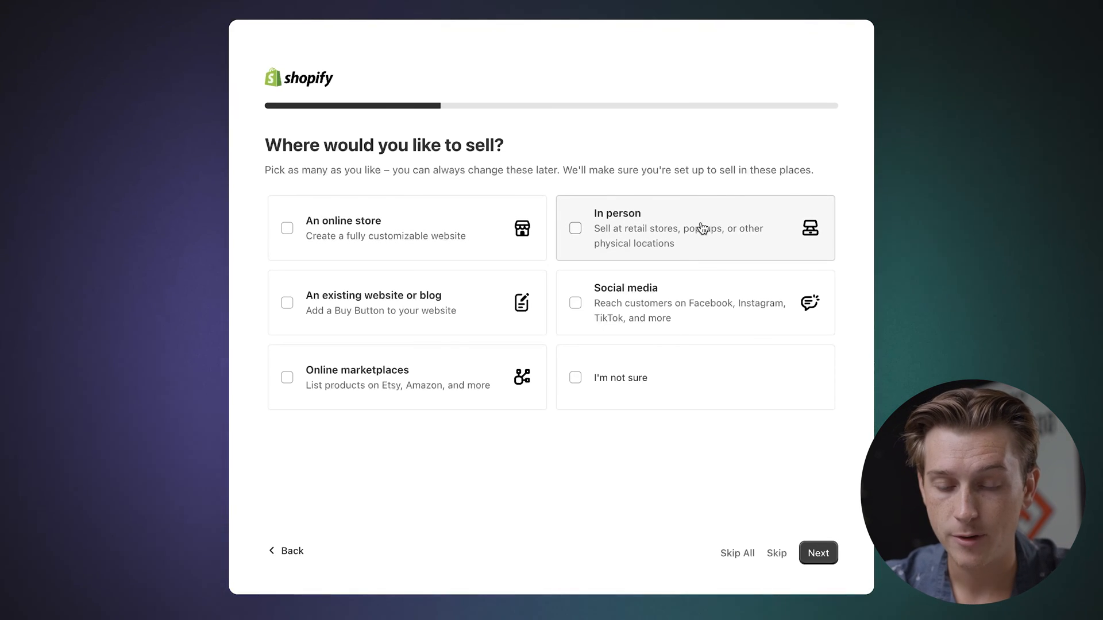
{"action": "mouse_move", "coordinate": [352, 311]}
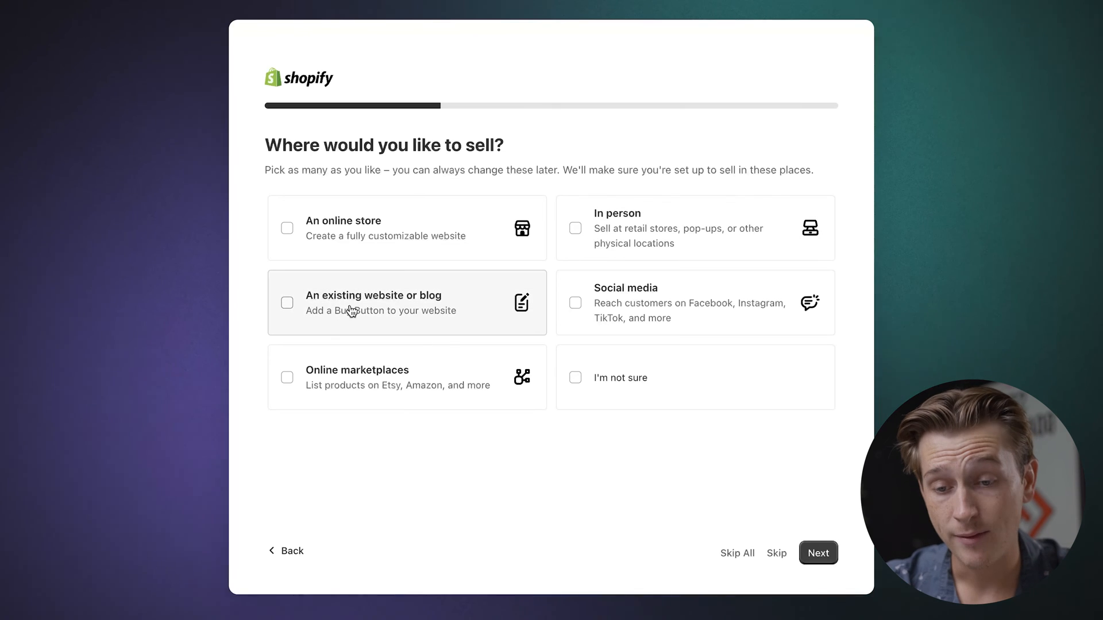
{"action": "mouse_move", "coordinate": [345, 322]}
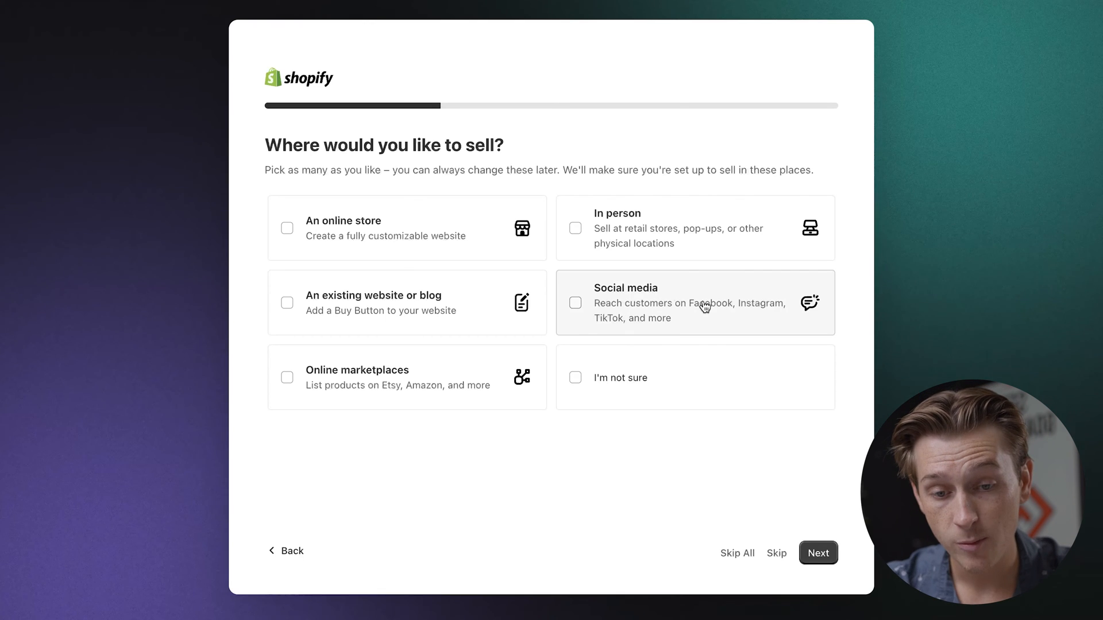
{"action": "mouse_move", "coordinate": [398, 343]}
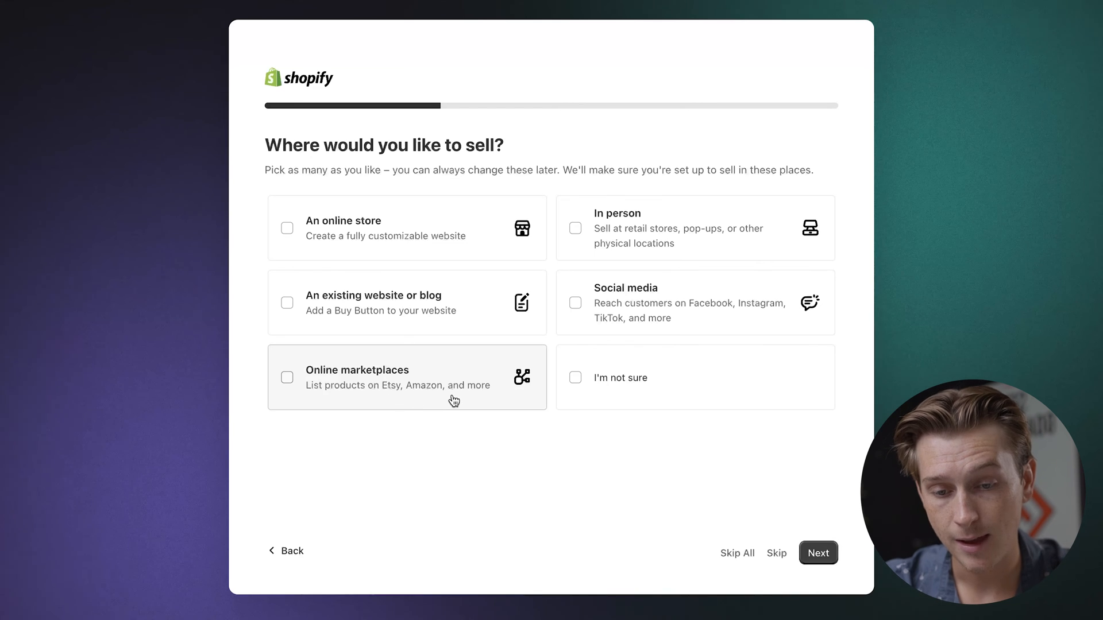
{"action": "mouse_move", "coordinate": [499, 234]}
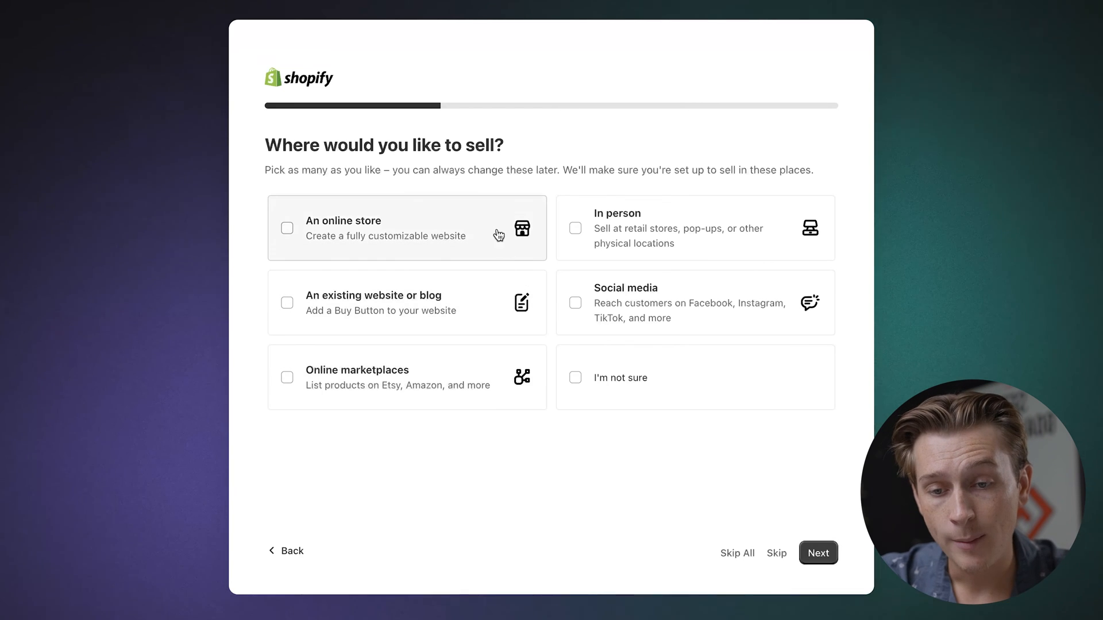
Select "An online store" as the sales channel and continue.
{"action": "left_click", "coordinate": [287, 227]}
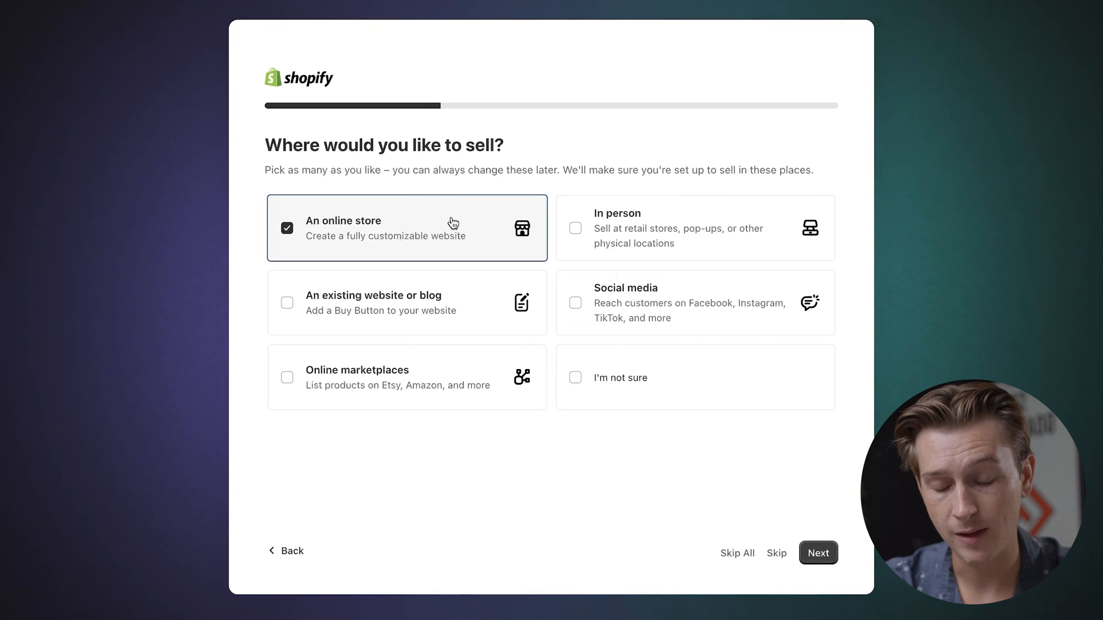
{"action": "left_click", "coordinate": [819, 553]}
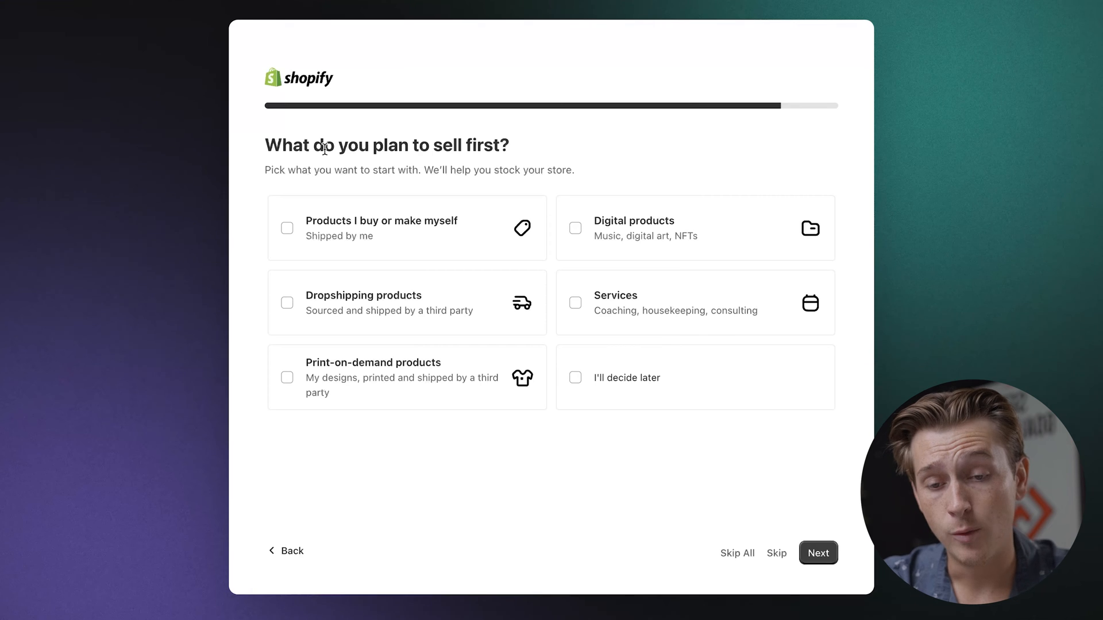
{"action": "mouse_move", "coordinate": [391, 228]}
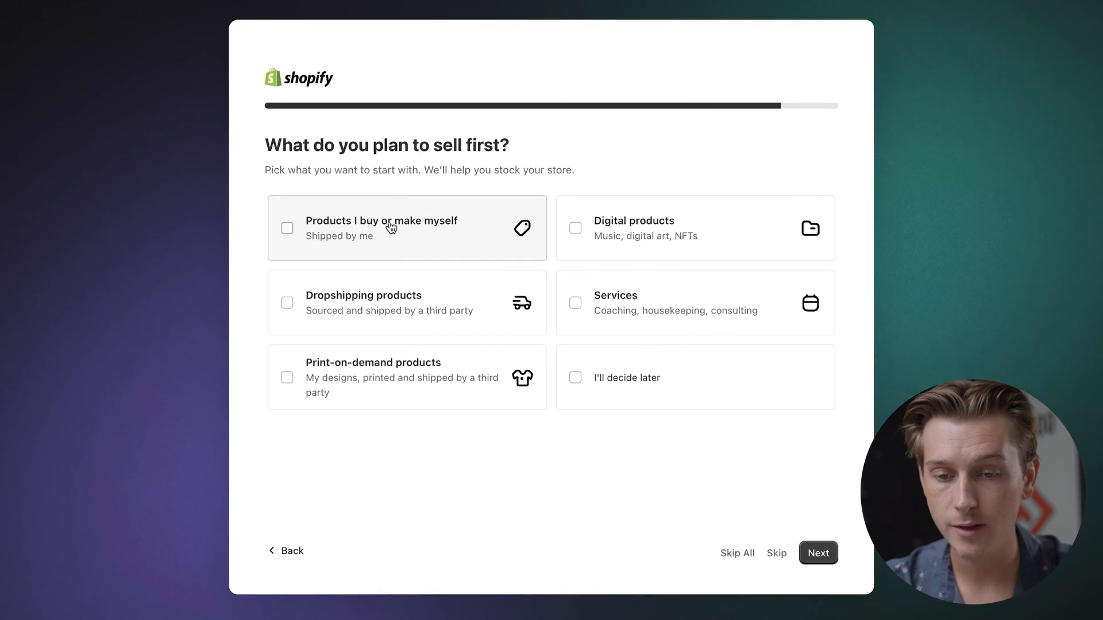
{"action": "mouse_move", "coordinate": [402, 234]}
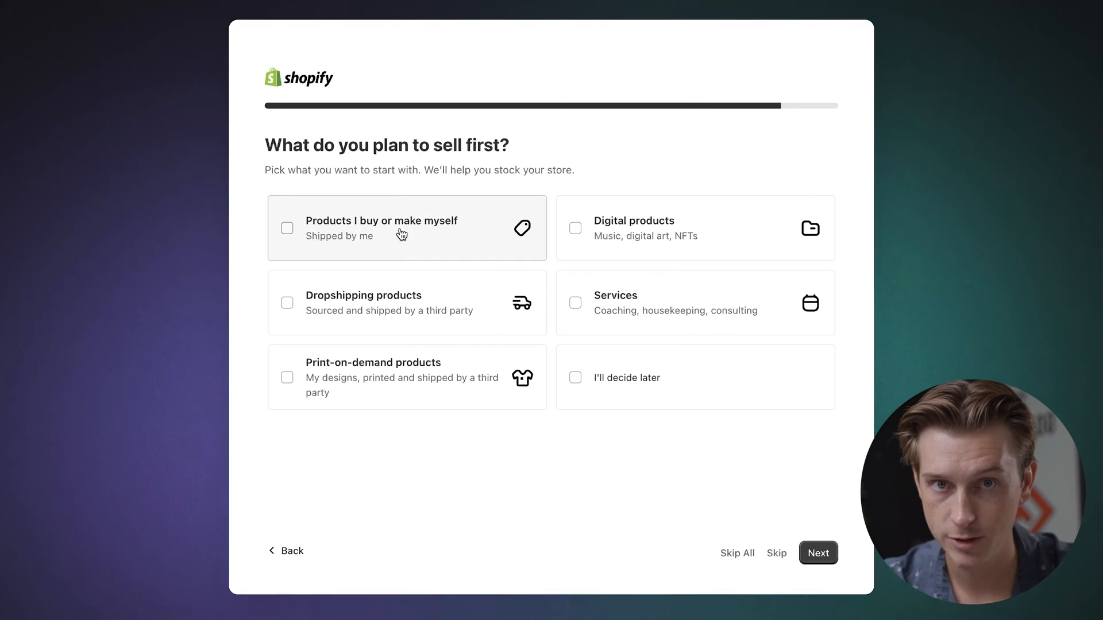
{"action": "mouse_move", "coordinate": [650, 239]}
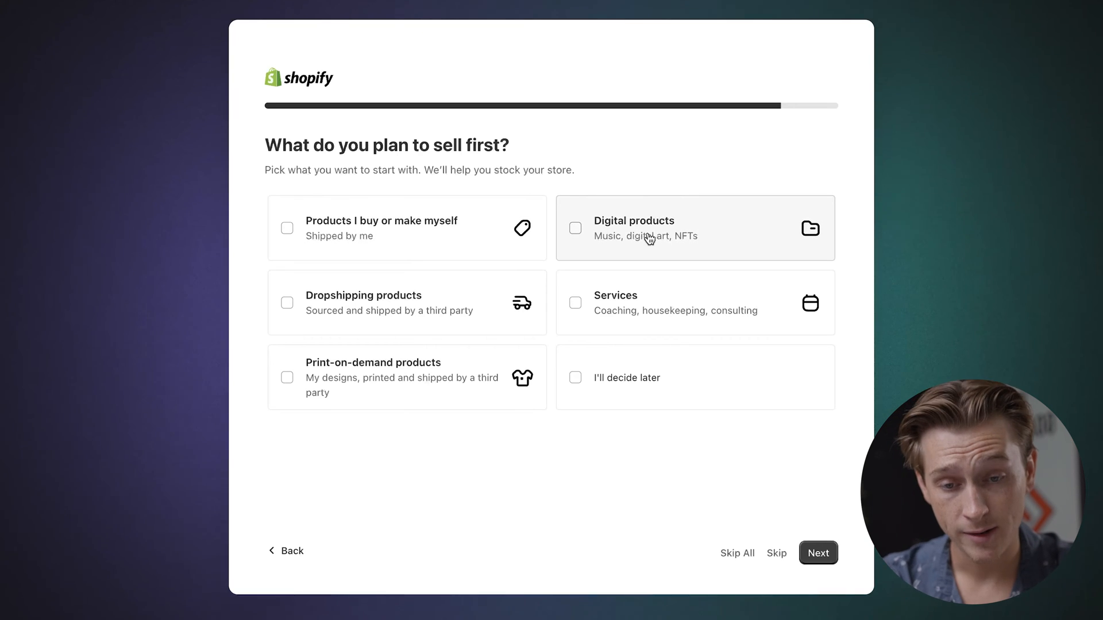
{"action": "mouse_move", "coordinate": [418, 324]}
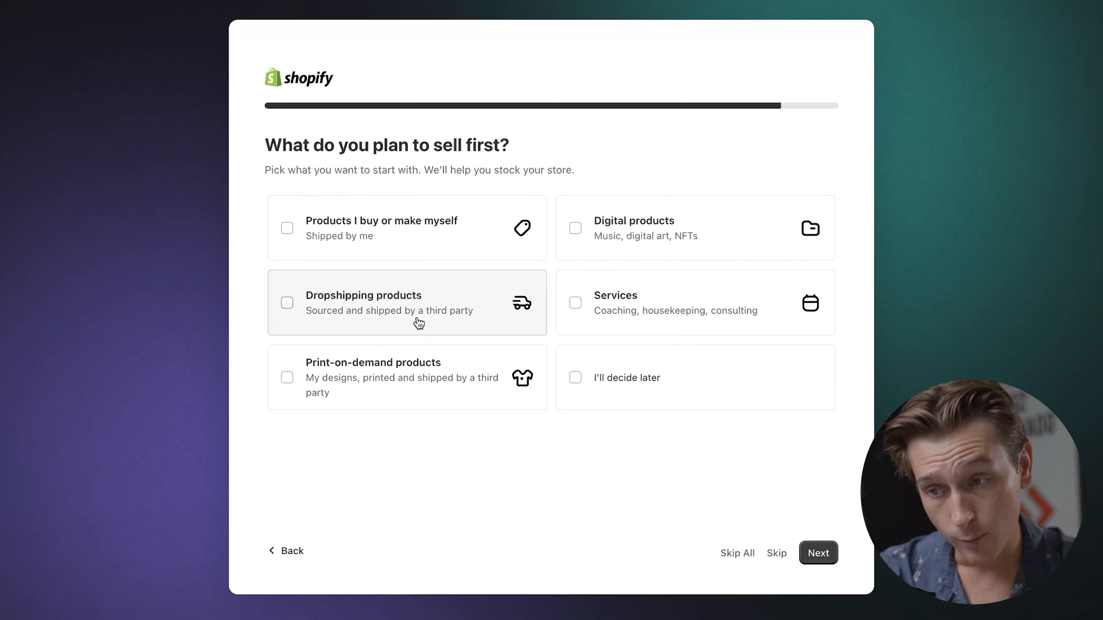
{"action": "mouse_move", "coordinate": [411, 318]}
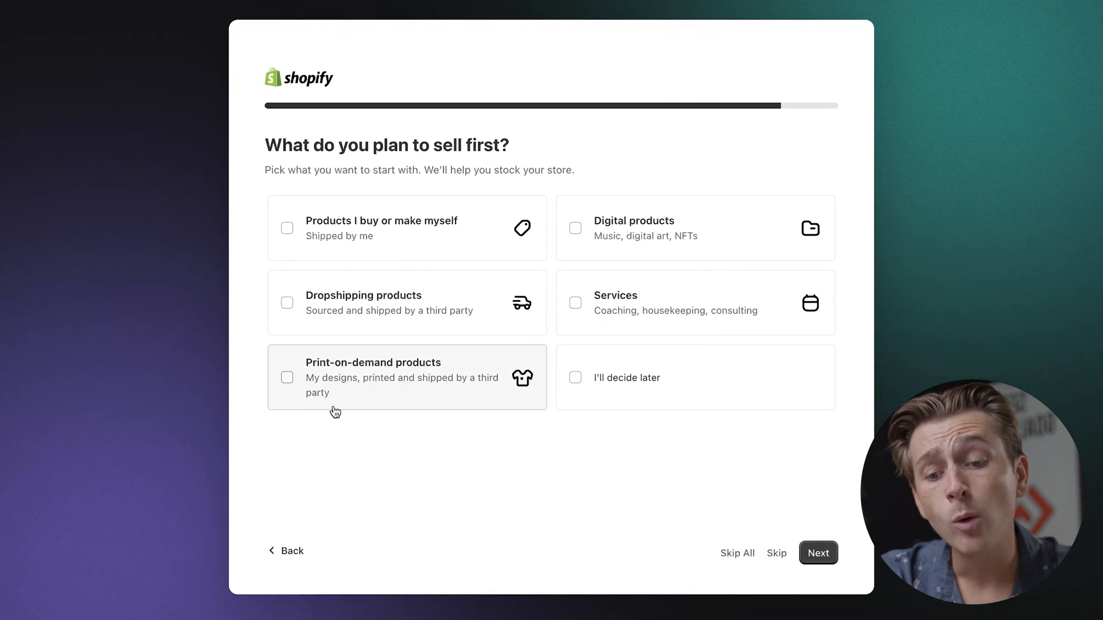
{"action": "mouse_move", "coordinate": [355, 397]}
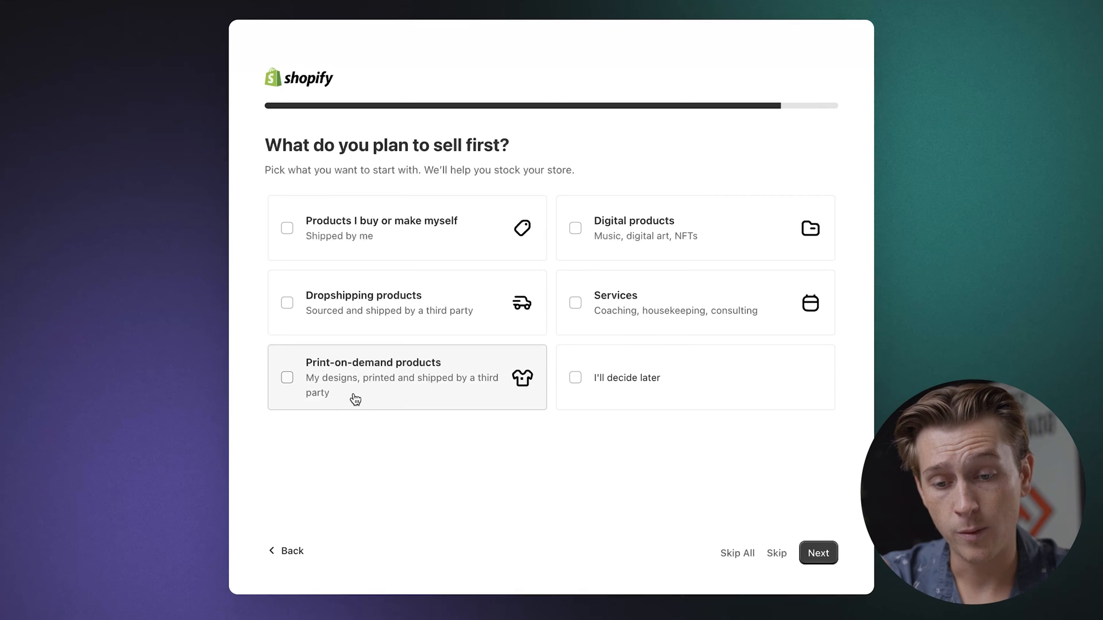
{"action": "mouse_move", "coordinate": [384, 389]}
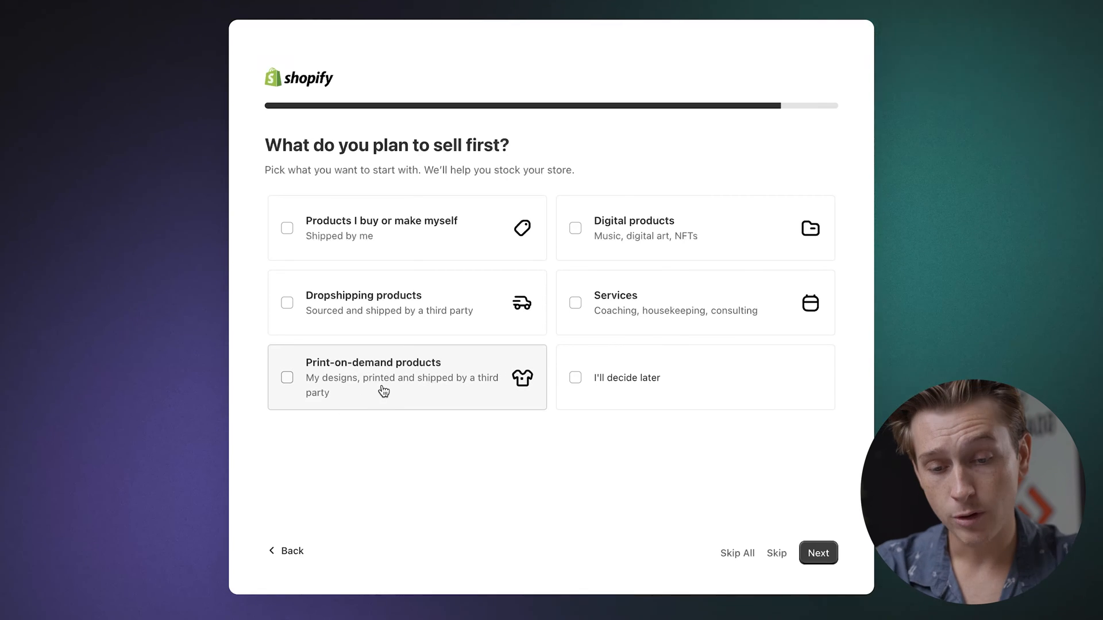
{"action": "mouse_move", "coordinate": [453, 214]}
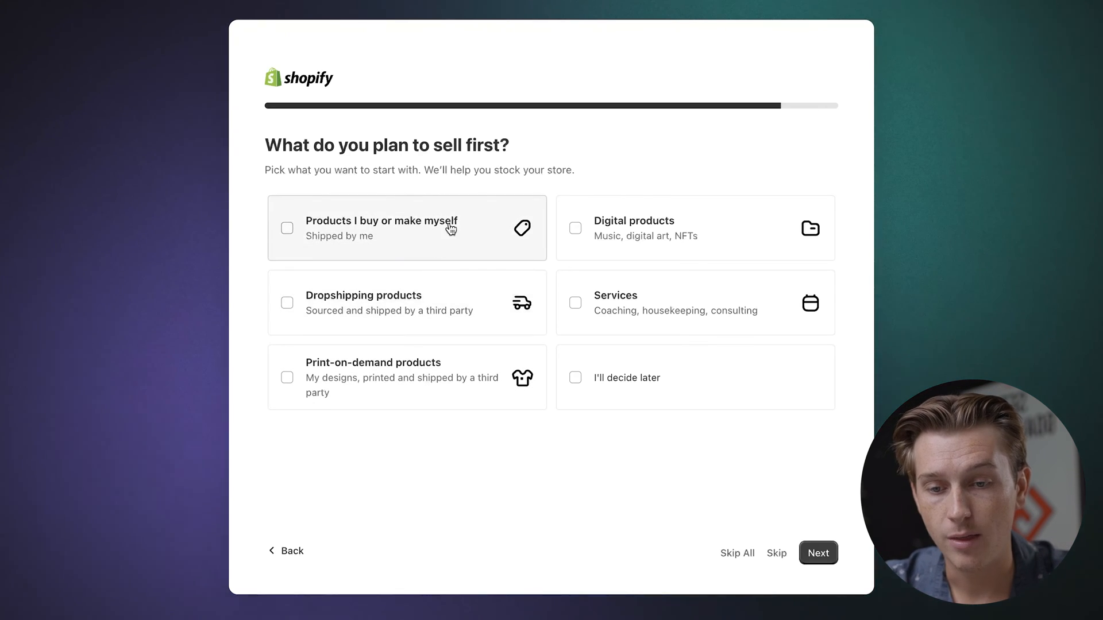
Select "Products I buy or make myself", keep United Kingdom as location, and continue.
{"action": "left_click", "coordinate": [287, 227]}
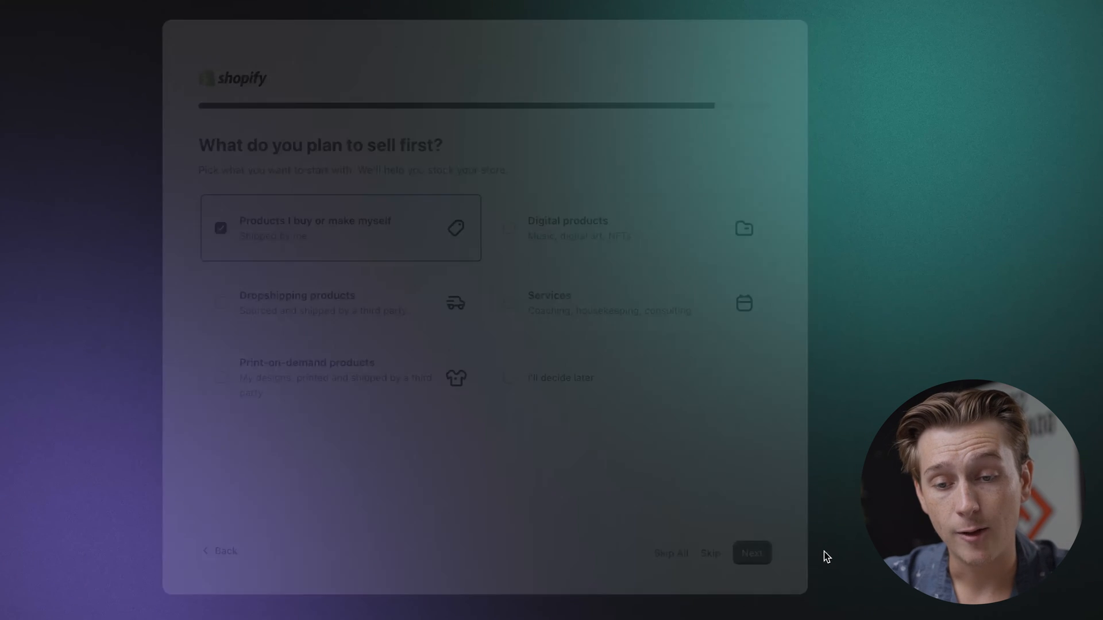
{"action": "left_click", "coordinate": [752, 552]}
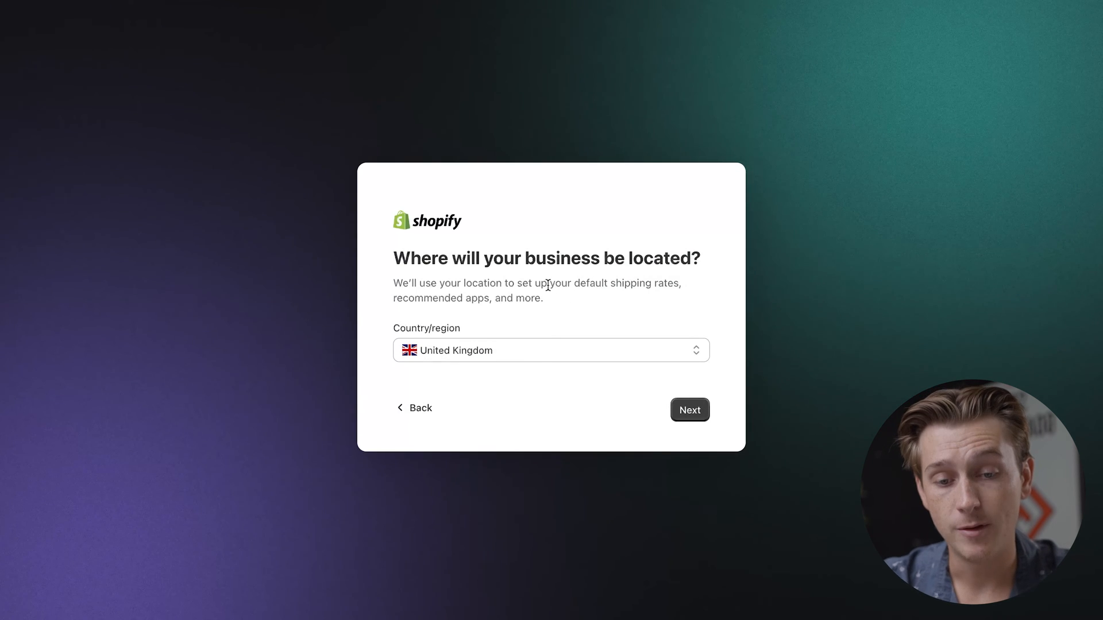
{"action": "mouse_move", "coordinate": [489, 324]}
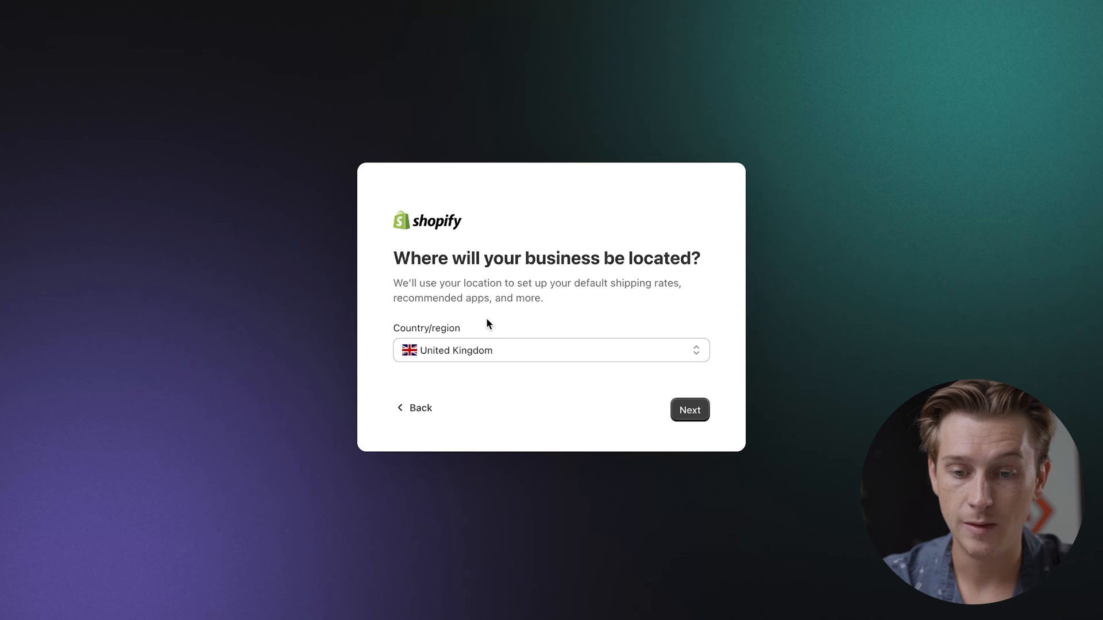
{"action": "left_click", "coordinate": [689, 410]}
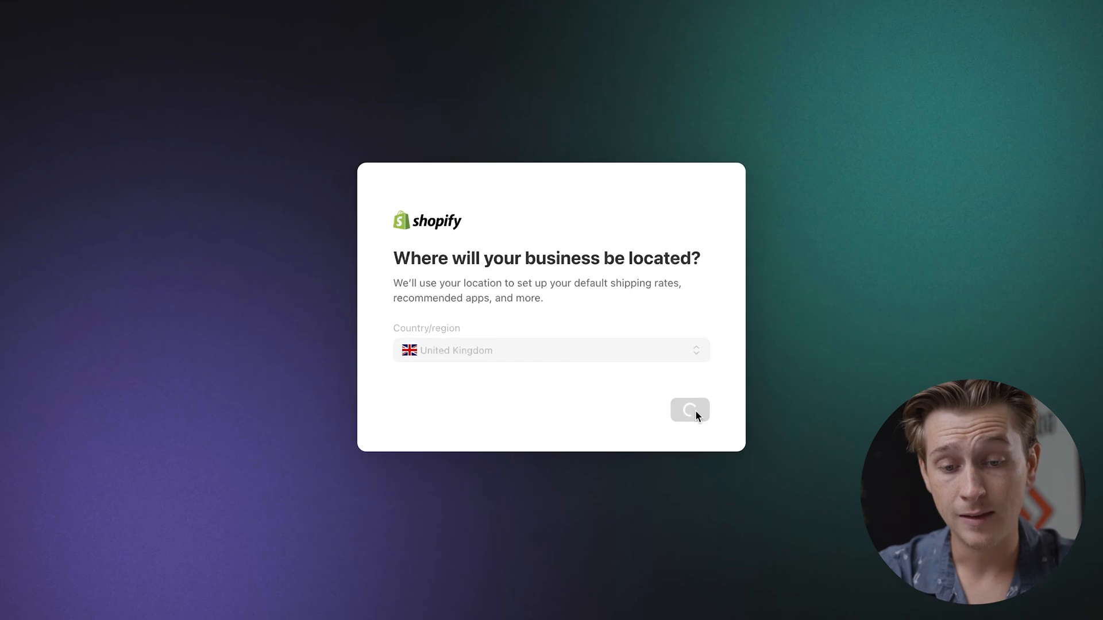
{"action": "left_click", "coordinate": [689, 410]}
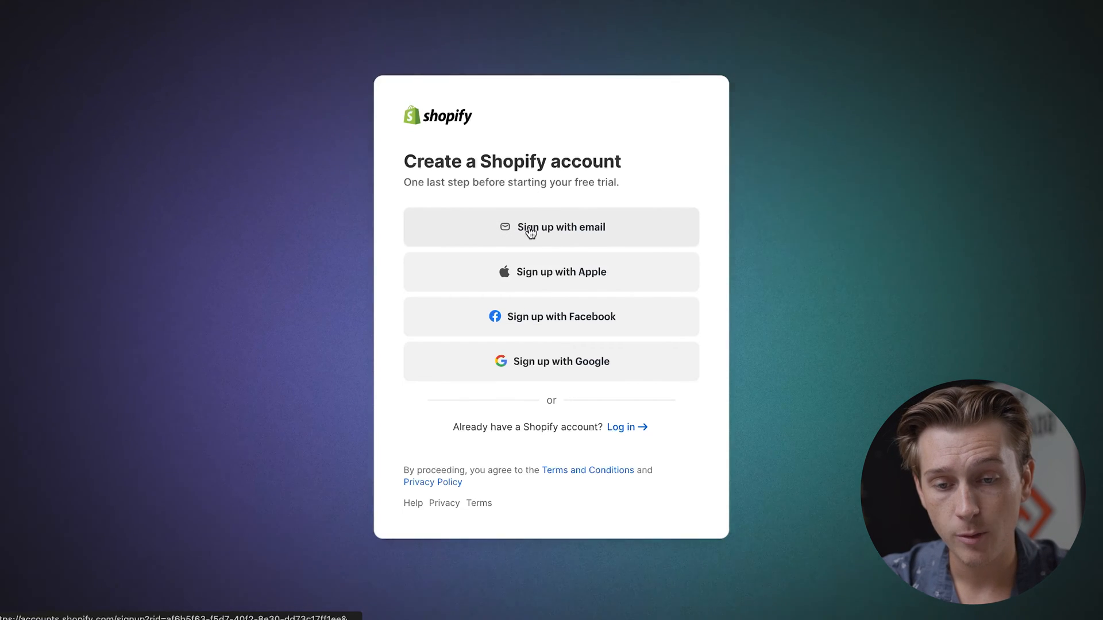
{"action": "mouse_move", "coordinate": [521, 278]}
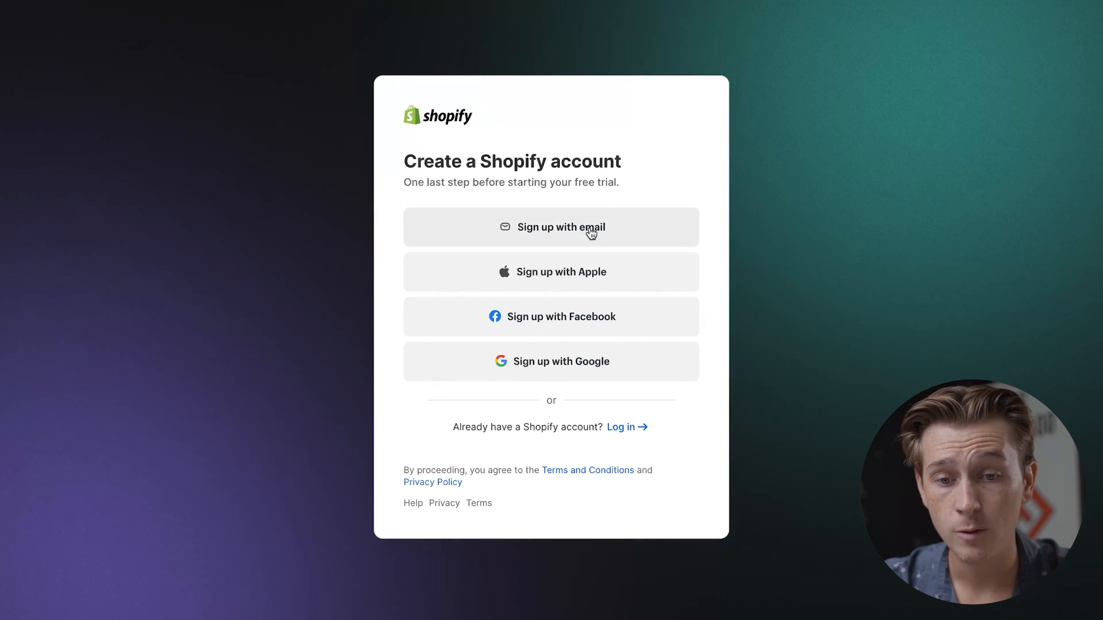
Sign up with email, enter the password, and create the Shopify account.
{"action": "left_click", "coordinate": [552, 227]}
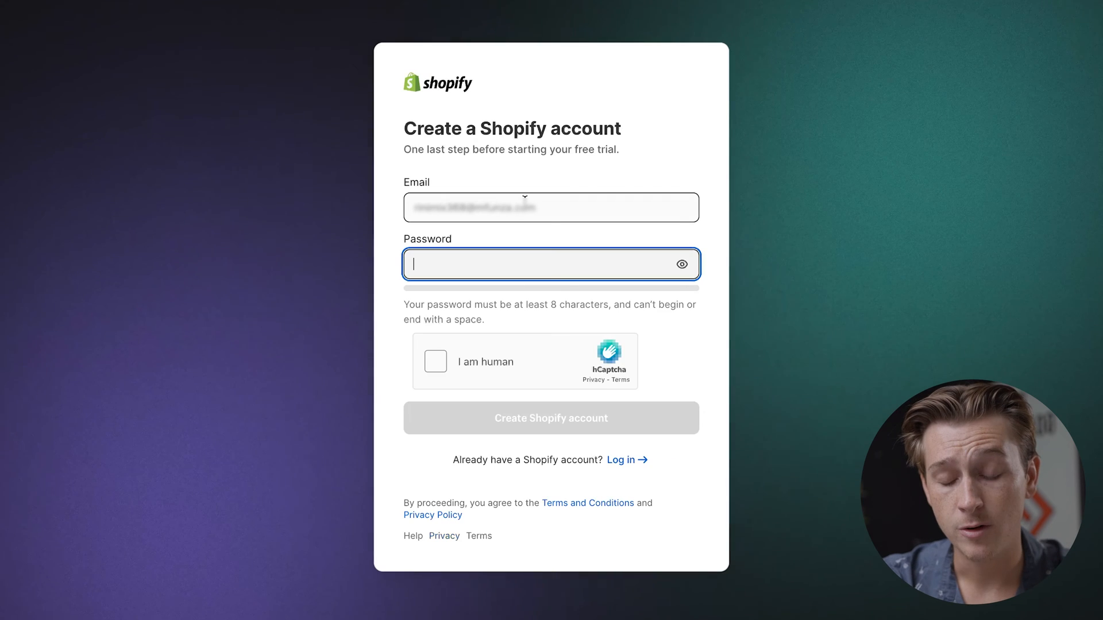
{"action": "type", "text": "•••••"}
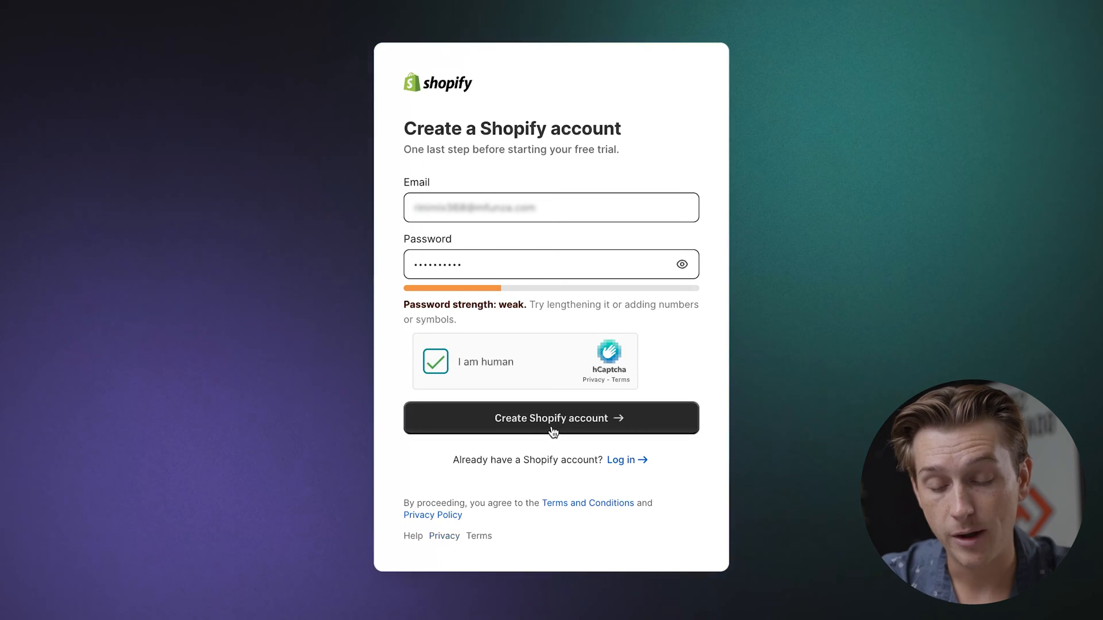
{"action": "left_click", "coordinate": [552, 418]}
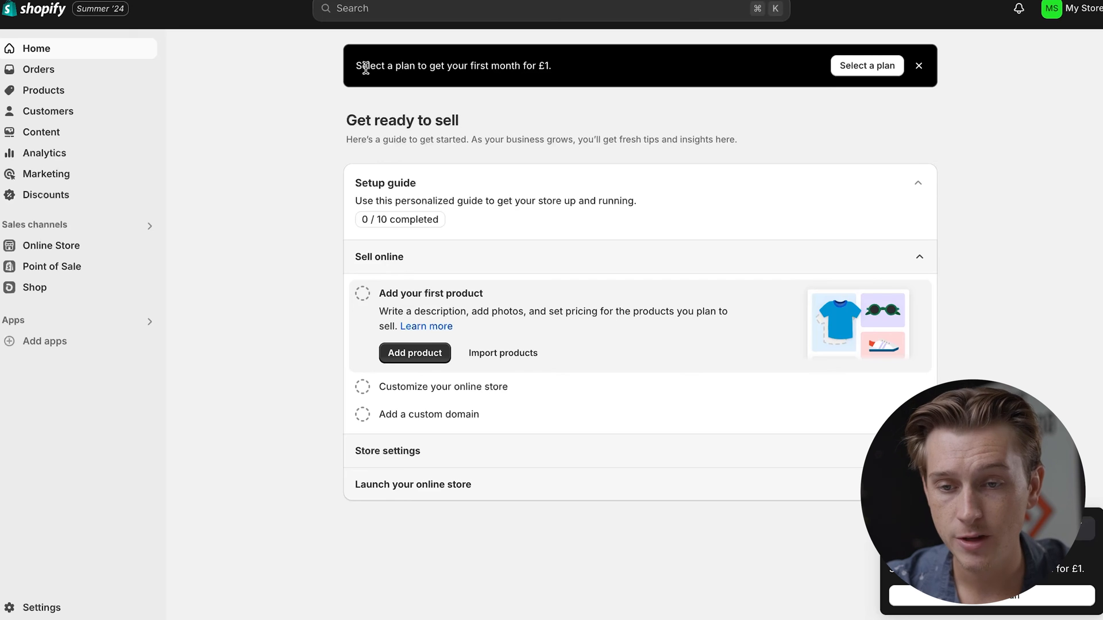
{"action": "mouse_move", "coordinate": [411, 78]}
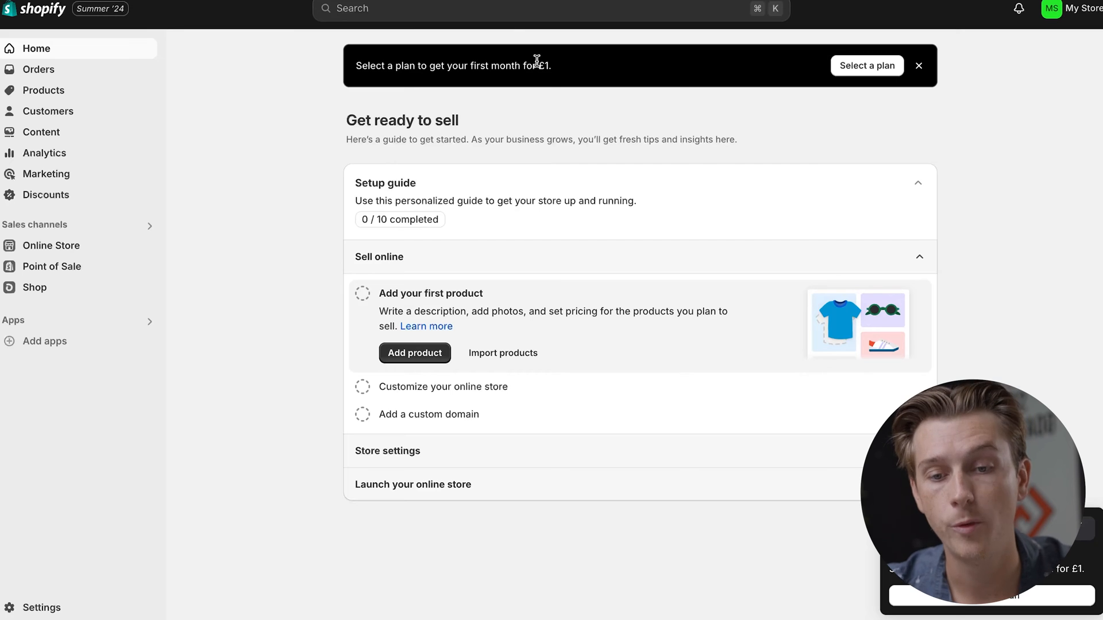
{"action": "mouse_move", "coordinate": [380, 201]}
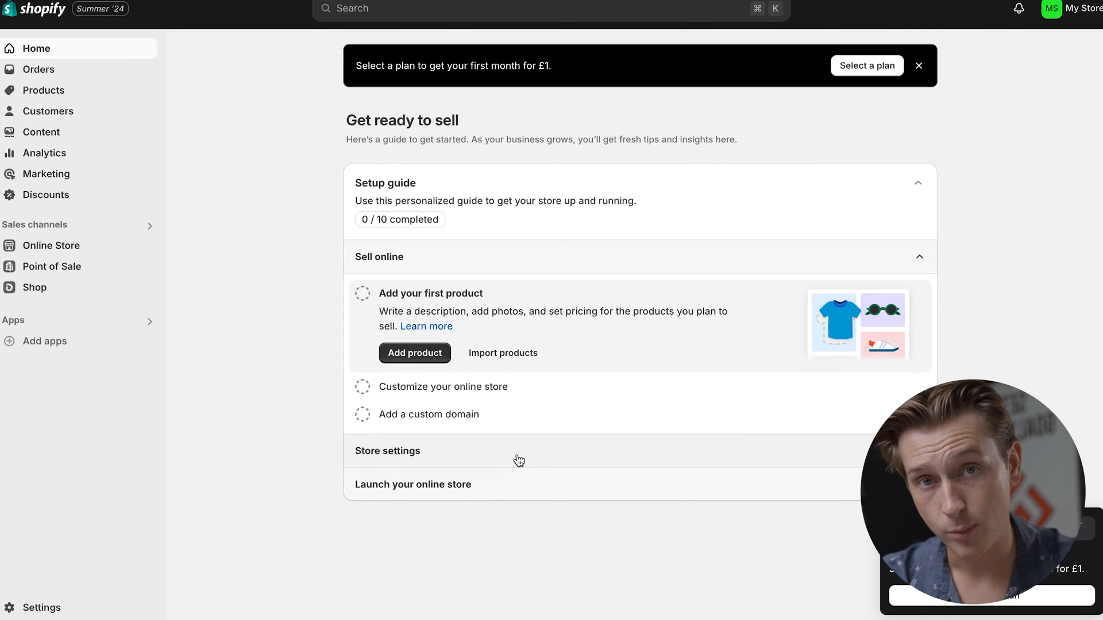
{"action": "mouse_move", "coordinate": [540, 331]}
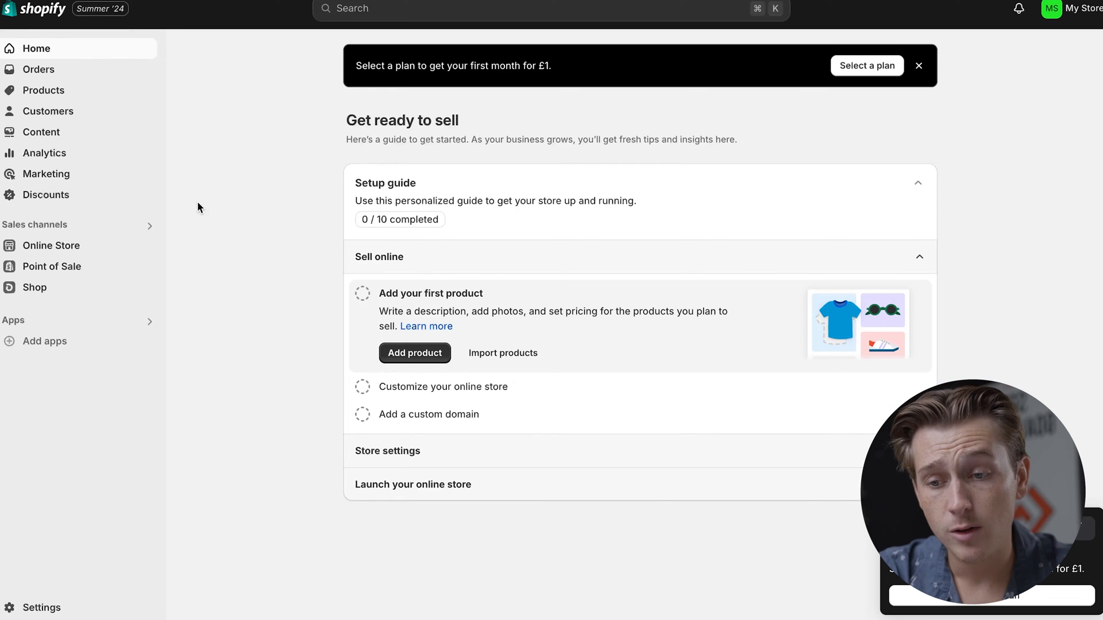
{"action": "mouse_move", "coordinate": [67, 248]}
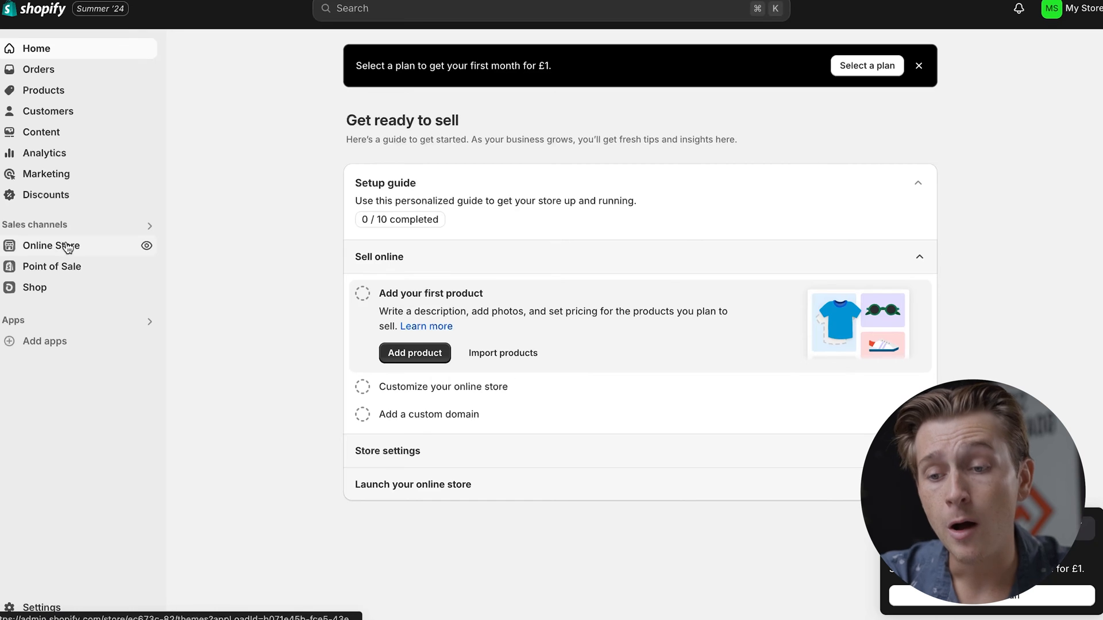
Go to Online Store themes from the admin sidebar.
{"action": "left_click", "coordinate": [51, 246]}
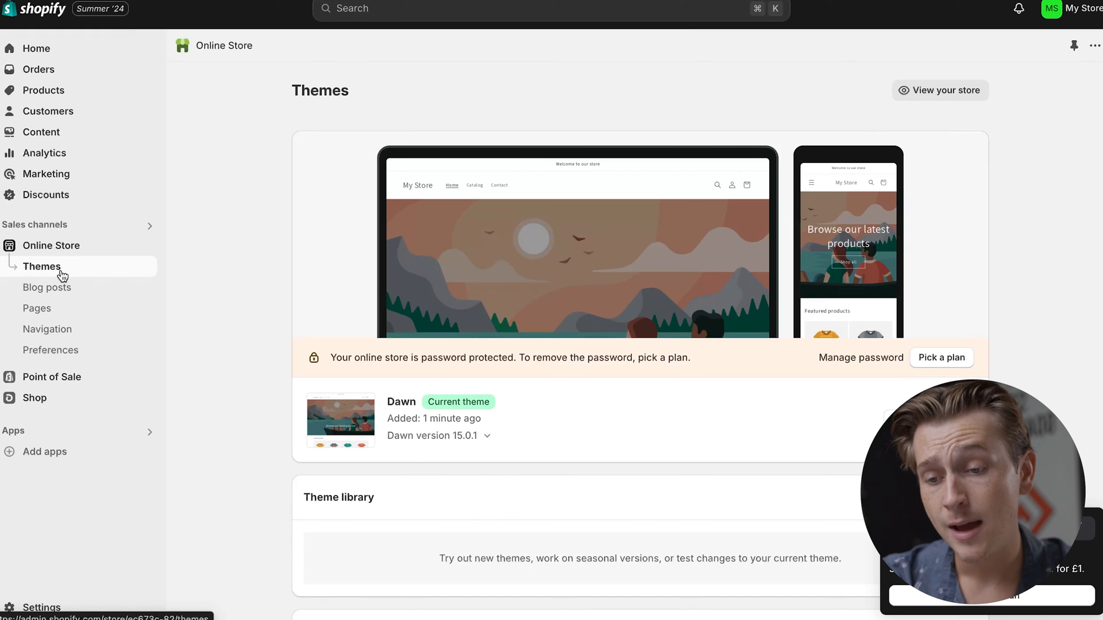
{"action": "mouse_move", "coordinate": [67, 309]}
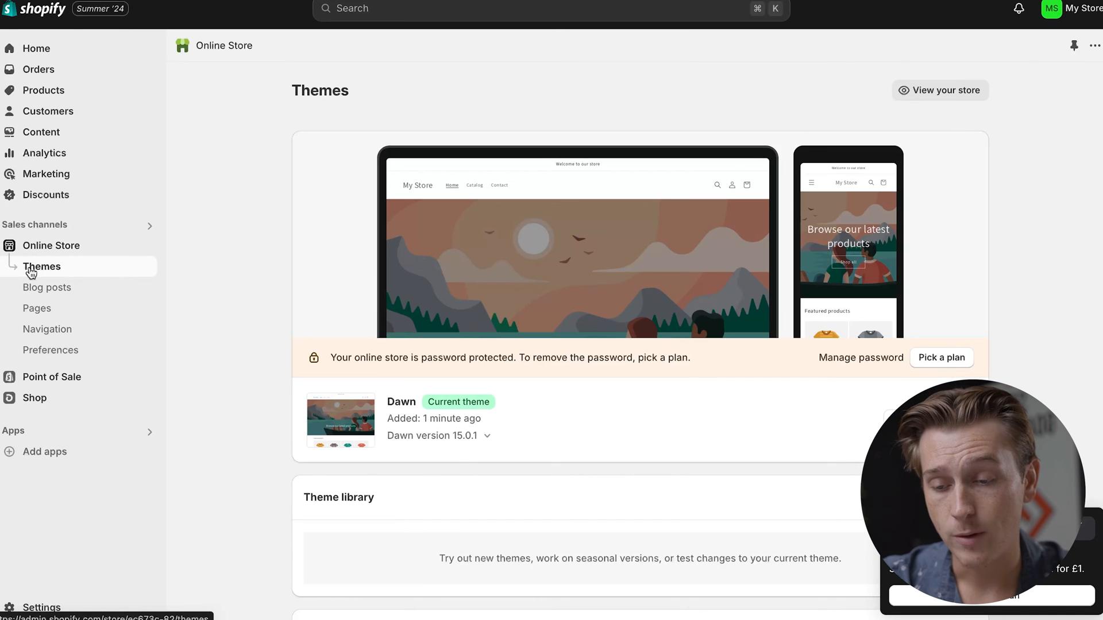
{"action": "mouse_move", "coordinate": [258, 308]}
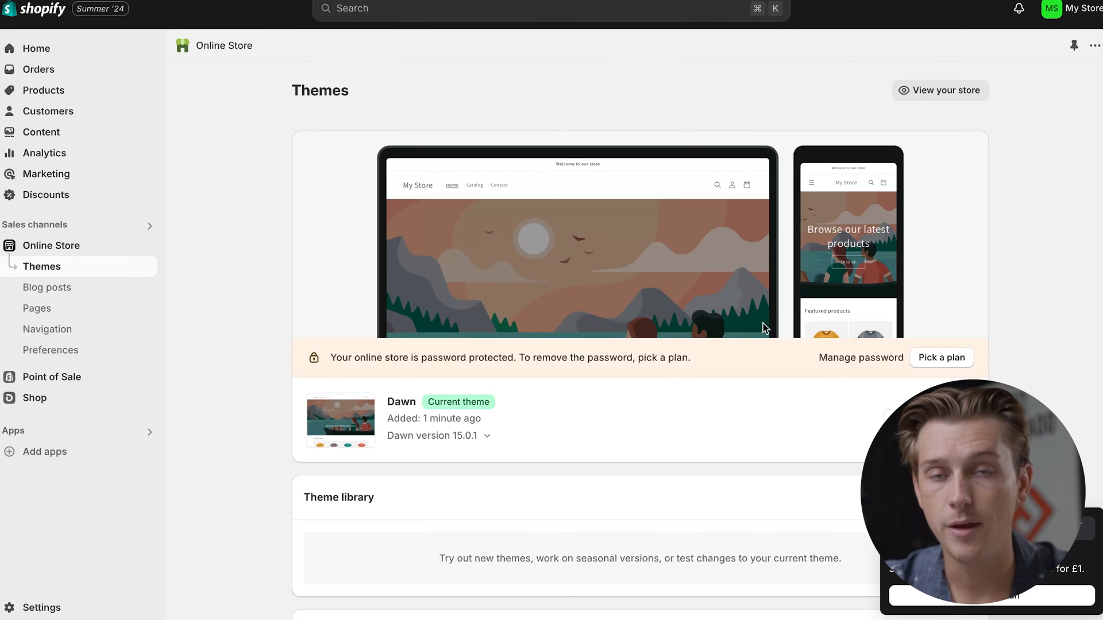
{"action": "mouse_move", "coordinate": [653, 355]}
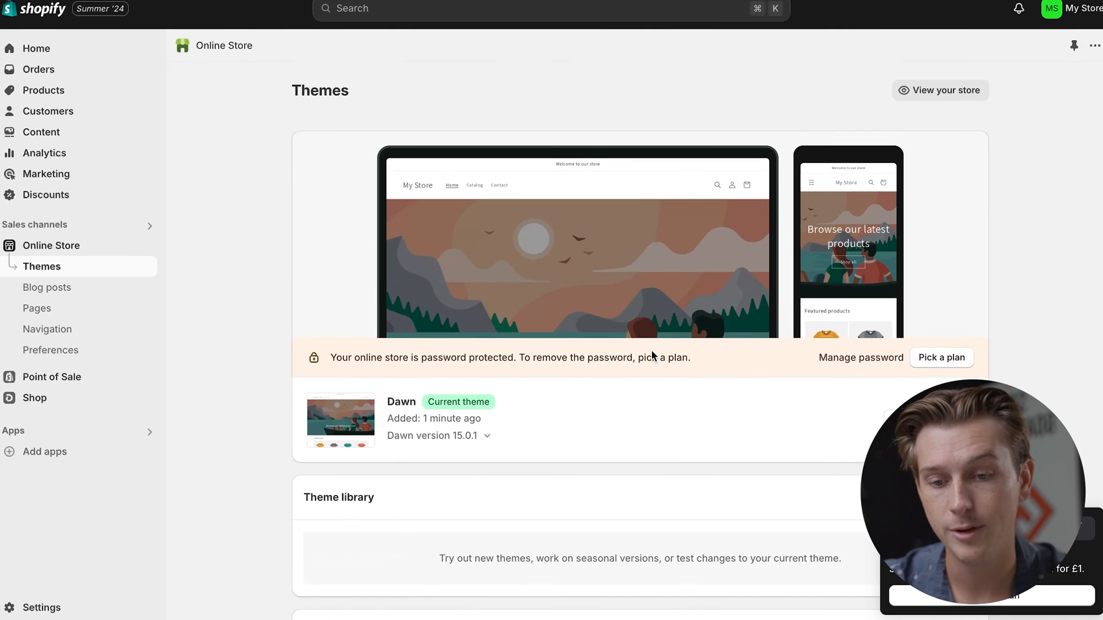
{"action": "scroll", "scroll_direction": "down", "scroll_amount": 3}
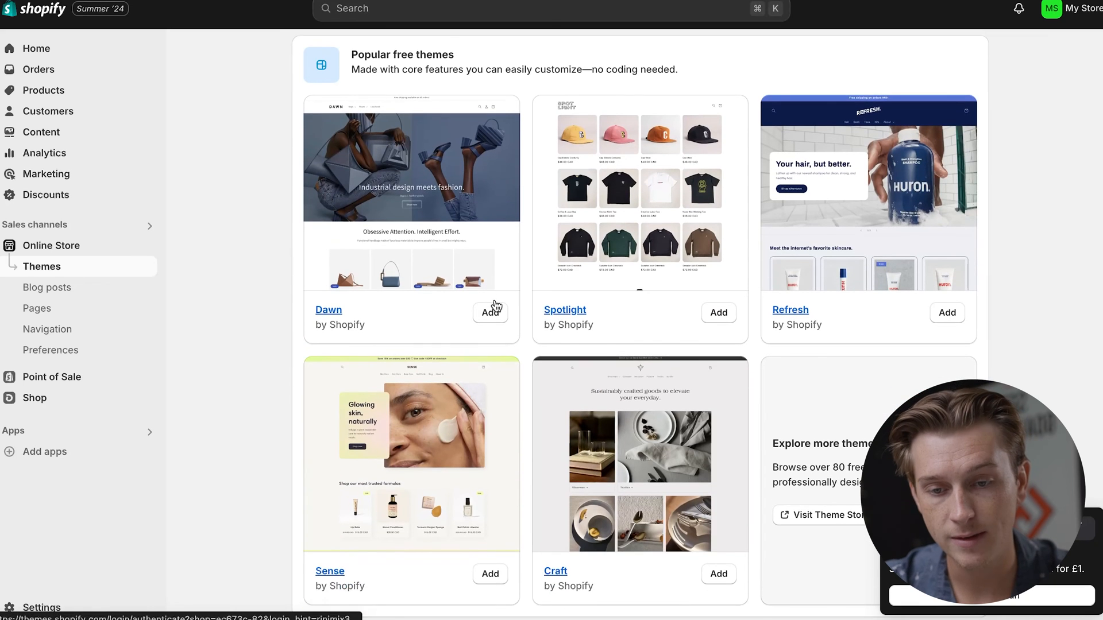
{"action": "mouse_move", "coordinate": [710, 337]}
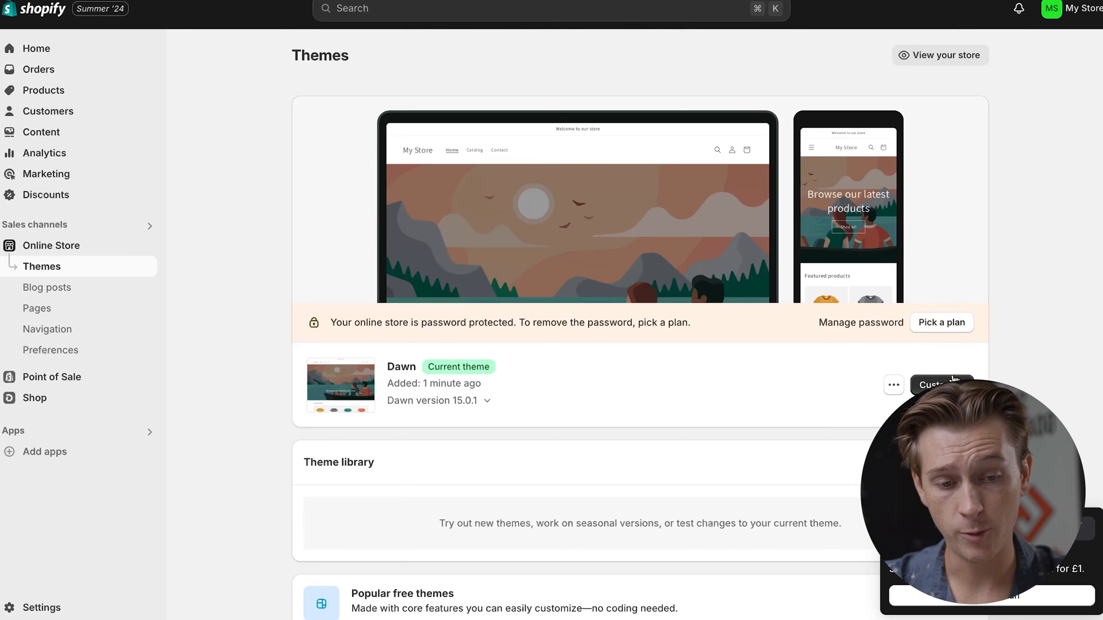
Customize the Dawn theme and select the header in the page preview.
{"action": "left_click", "coordinate": [937, 385]}
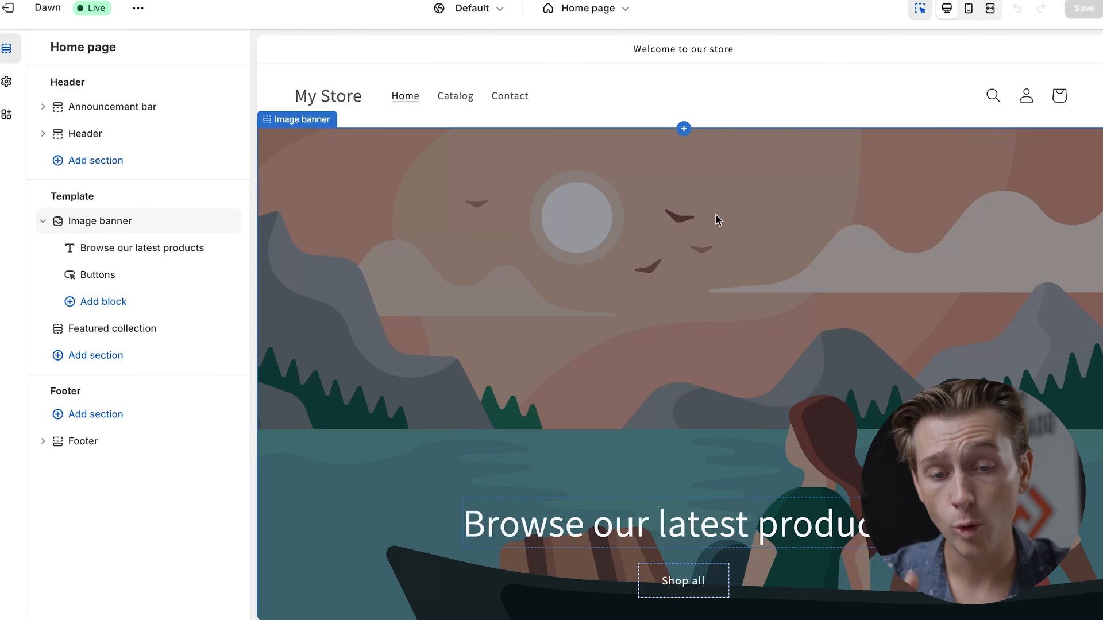
{"action": "mouse_move", "coordinate": [571, 193]}
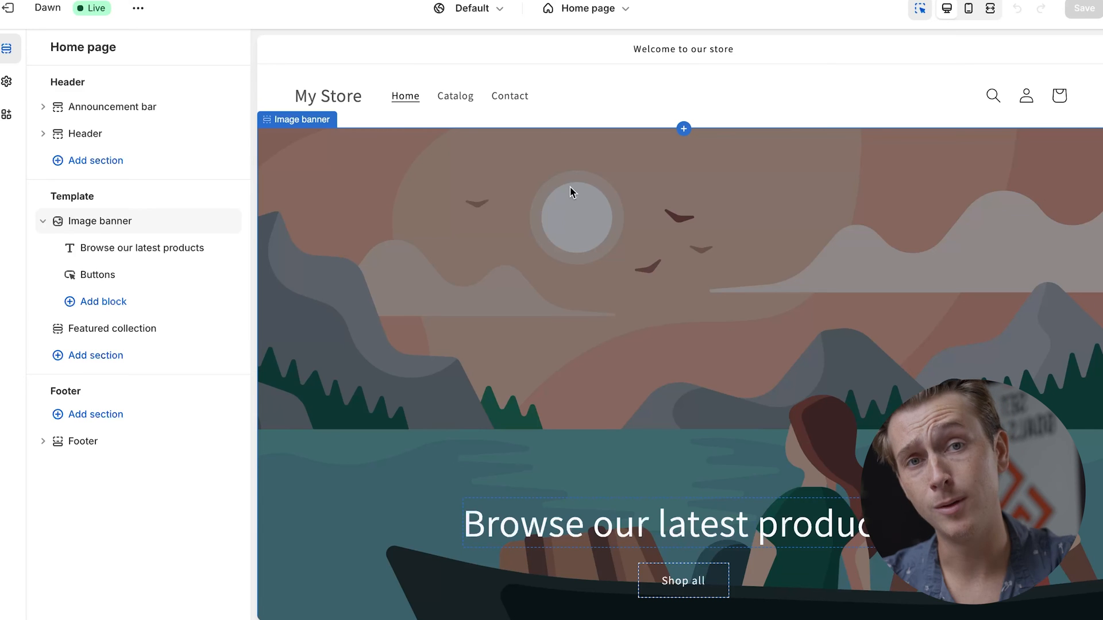
{"action": "left_click", "coordinate": [85, 133]}
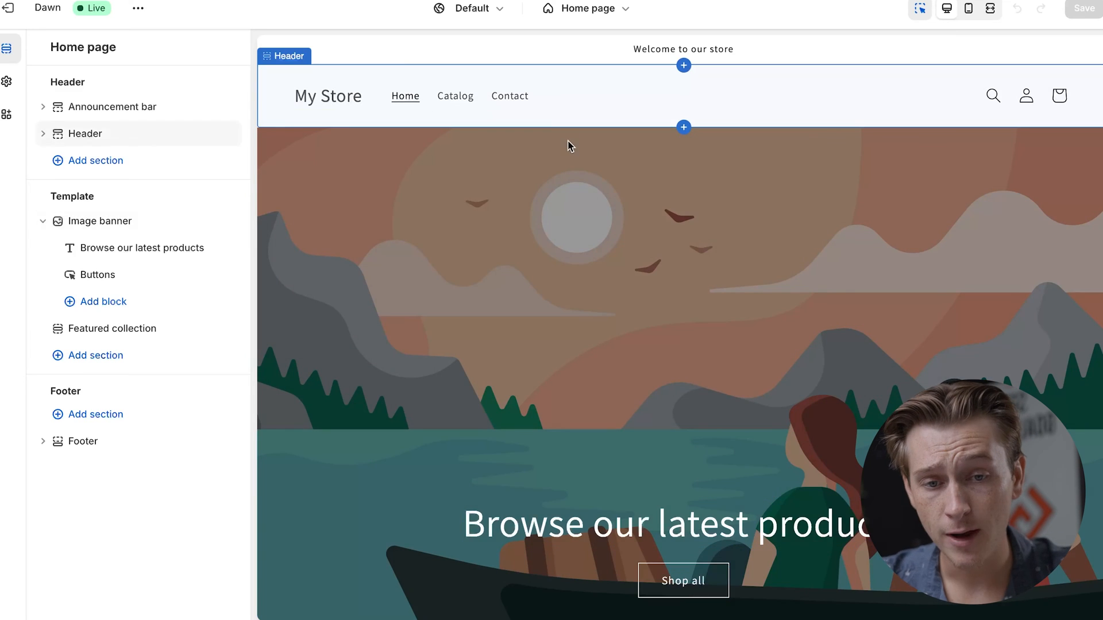
Set the header's desktop logo position to Middle center.
{"action": "left_click", "coordinate": [99, 221]}
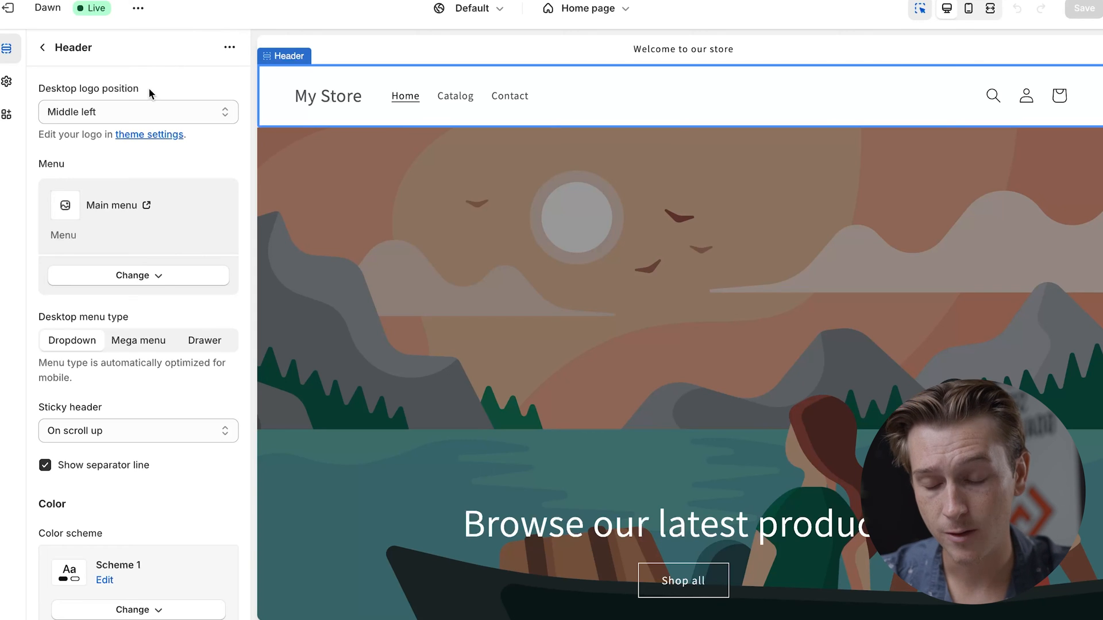
{"action": "mouse_move", "coordinate": [88, 91]}
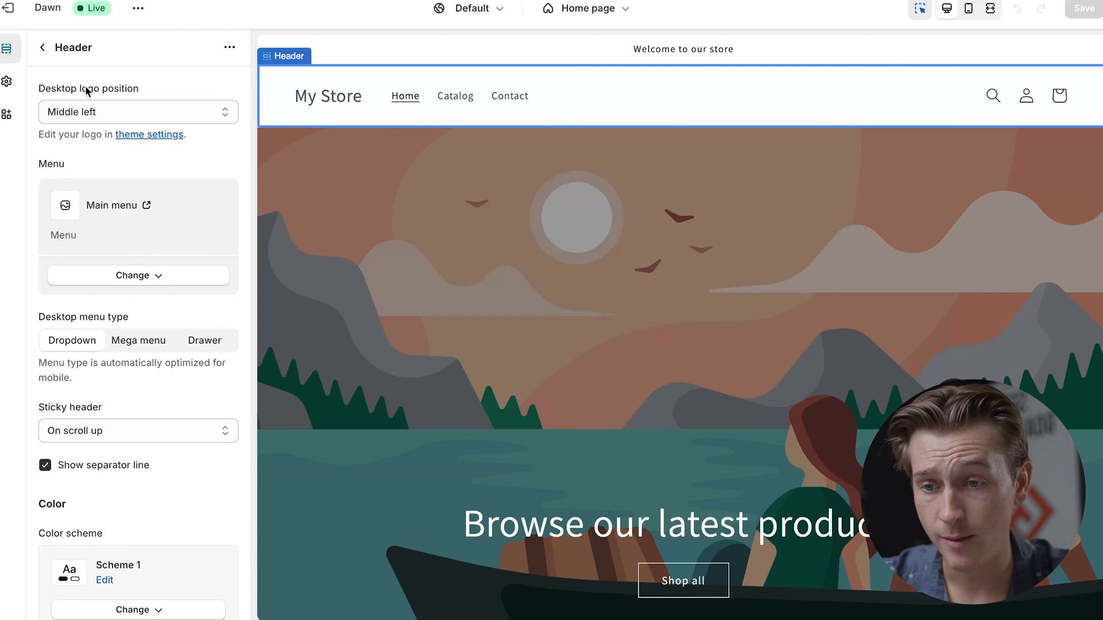
{"action": "mouse_move", "coordinate": [113, 112]}
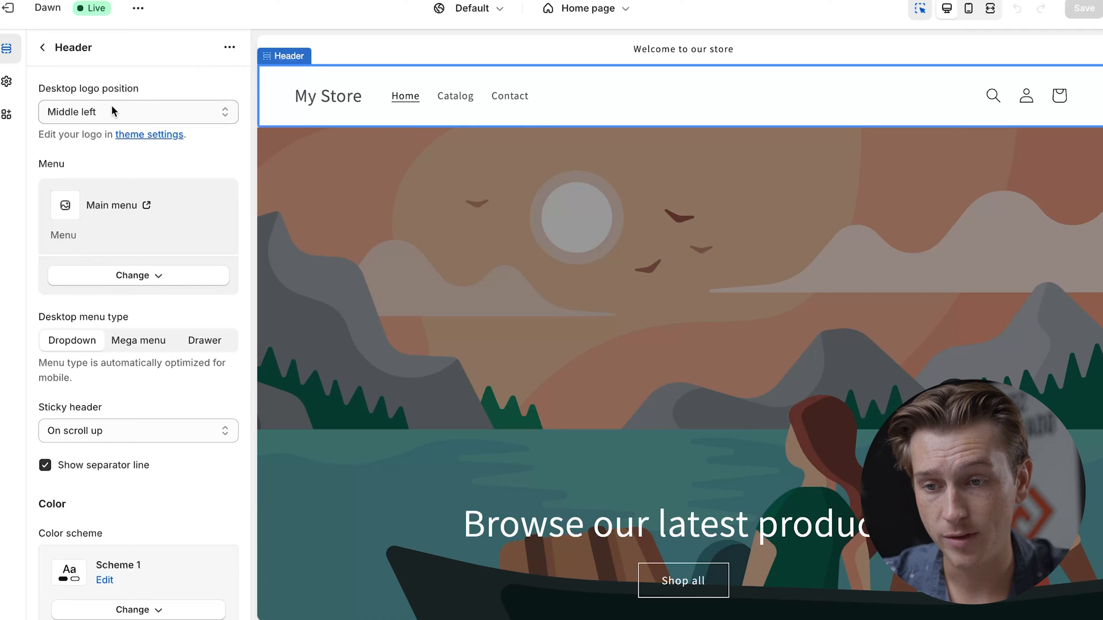
{"action": "left_click", "coordinate": [138, 113]}
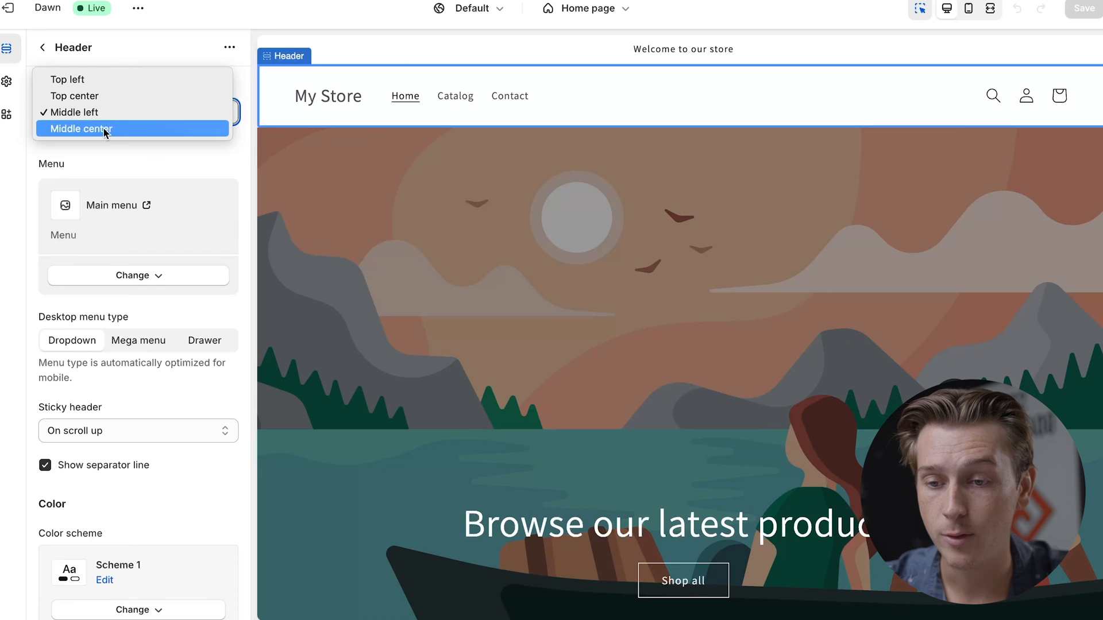
{"action": "left_click", "coordinate": [79, 129]}
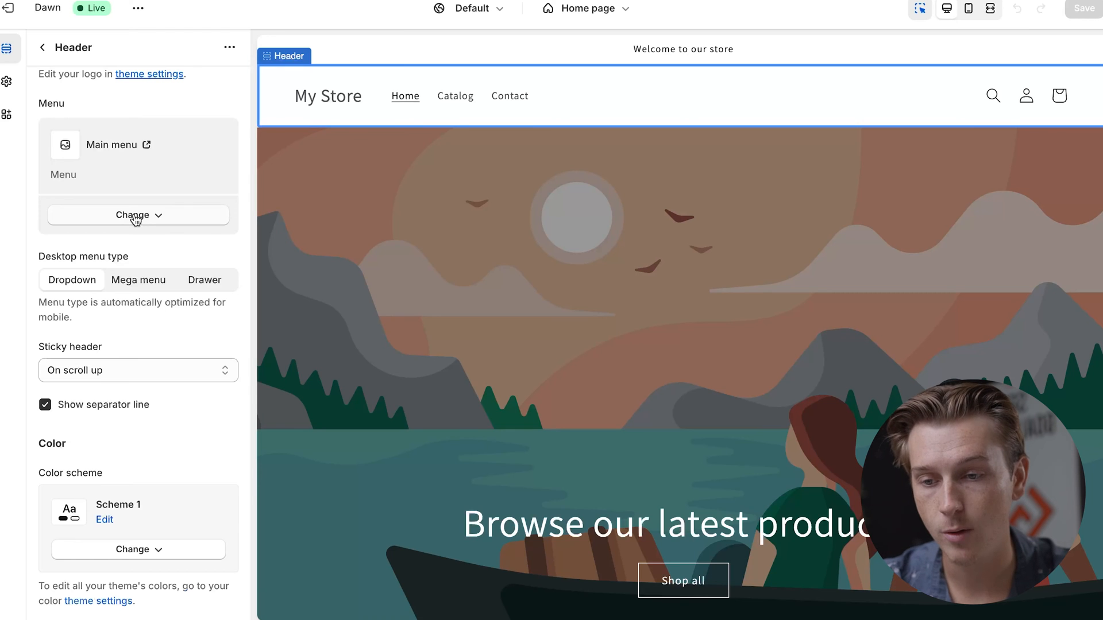
Apply colour Scheme 5 to the header and Scheme 3 to its menu.
{"action": "scroll", "scroll_direction": "down", "scroll_amount": 3}
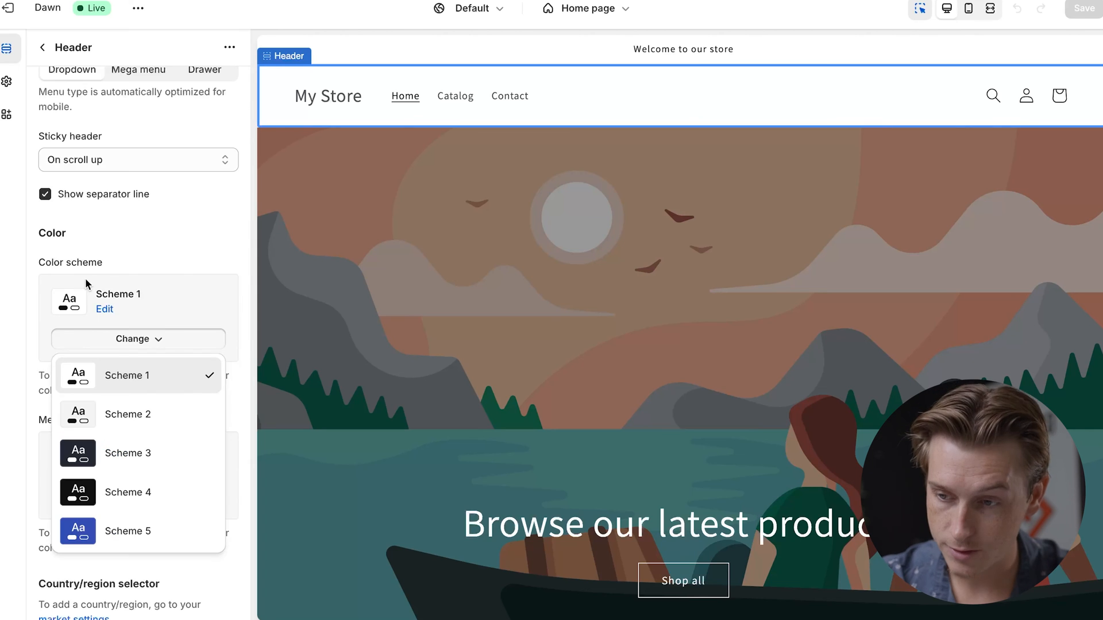
{"action": "left_click", "coordinate": [127, 531]}
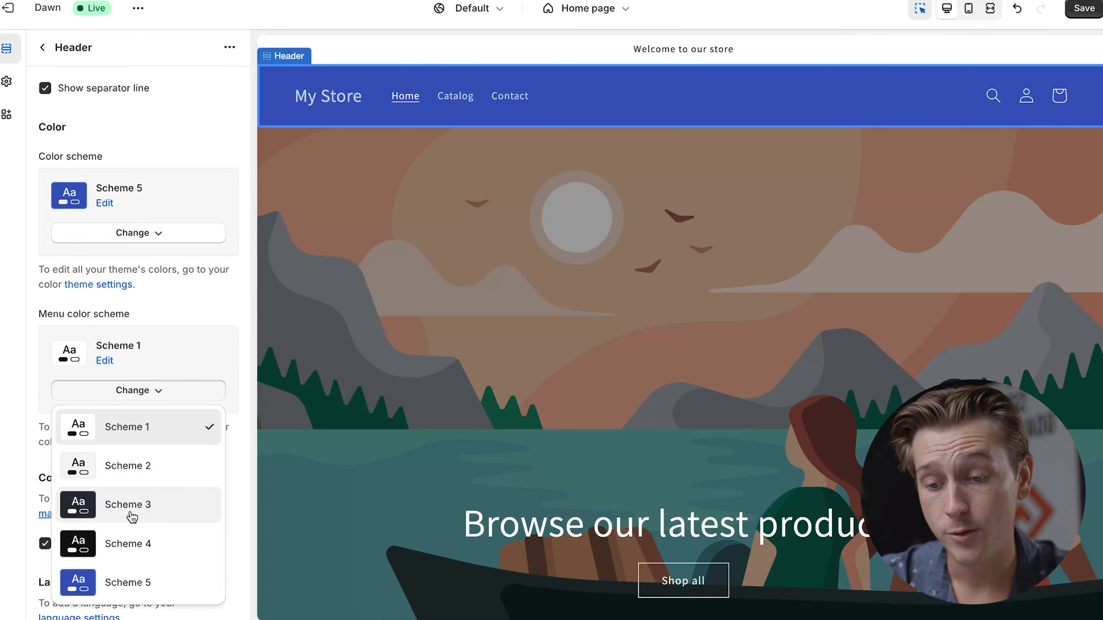
{"action": "left_click", "coordinate": [128, 506]}
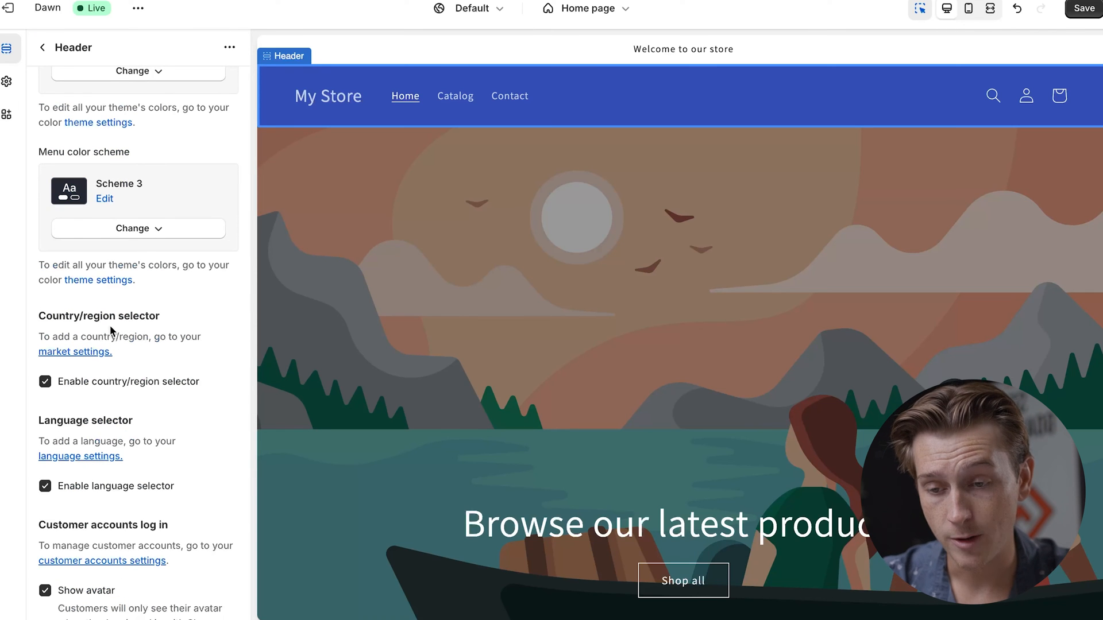
{"action": "scroll", "scroll_direction": "down", "scroll_amount": 3}
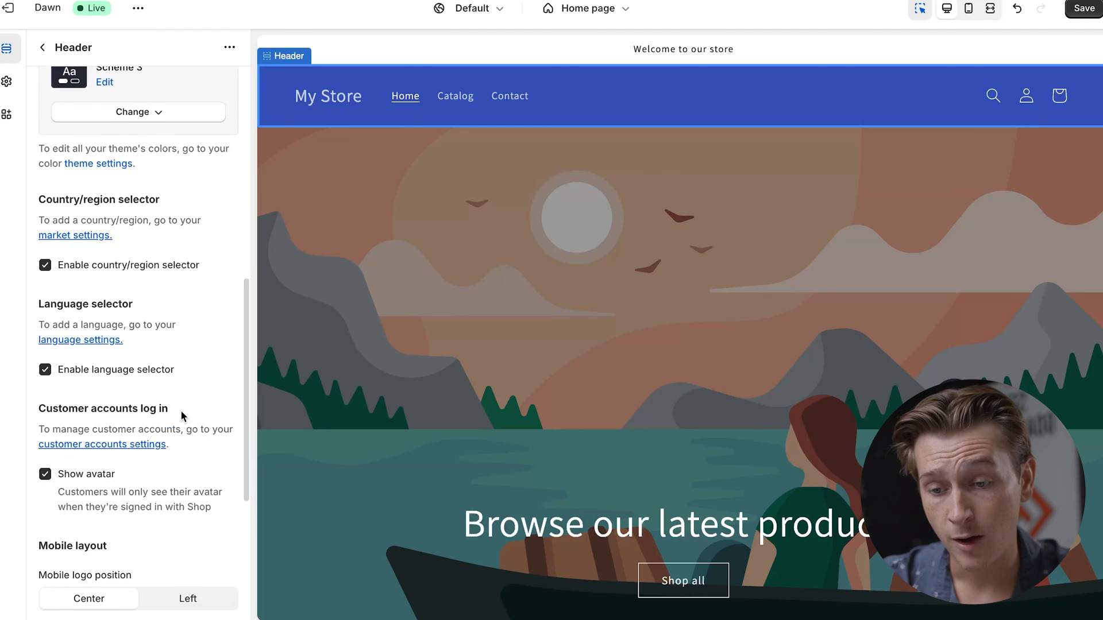
{"action": "scroll", "scroll_direction": "down", "scroll_amount": 3}
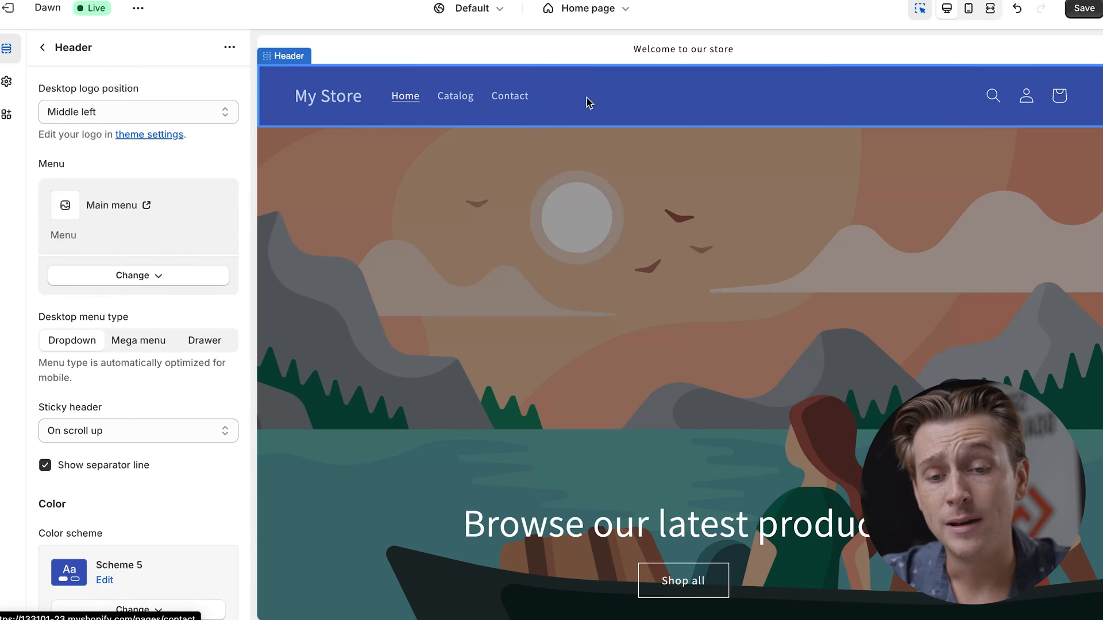
{"action": "mouse_move", "coordinate": [329, 108]}
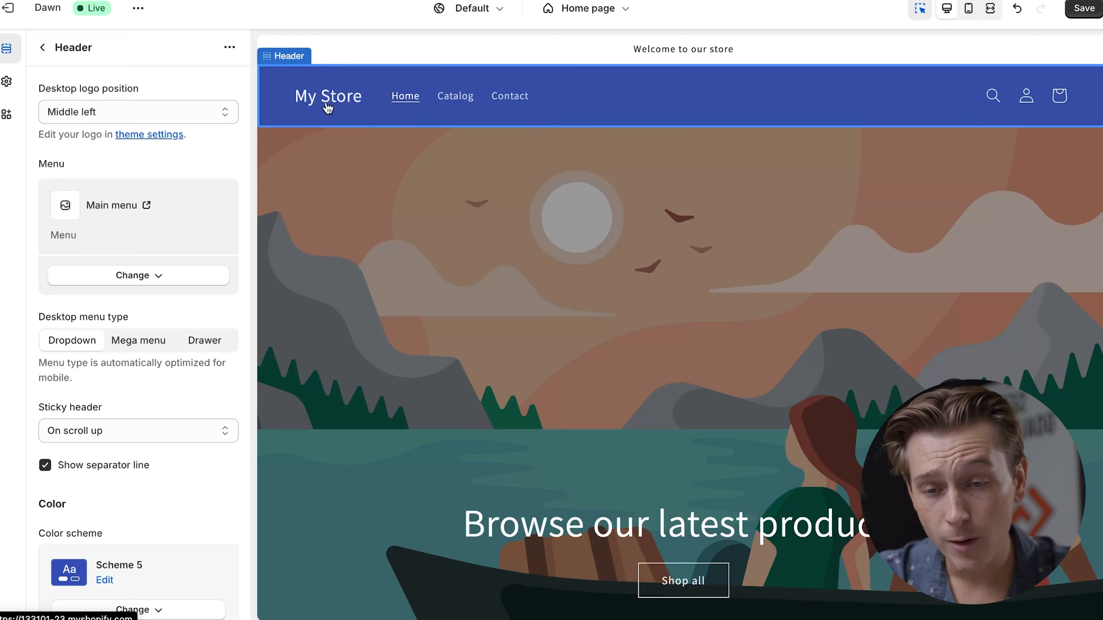
Review the image banner's Image behavior animation options and select its heading block.
{"action": "scroll", "scroll_direction": "down", "scroll_amount": 3}
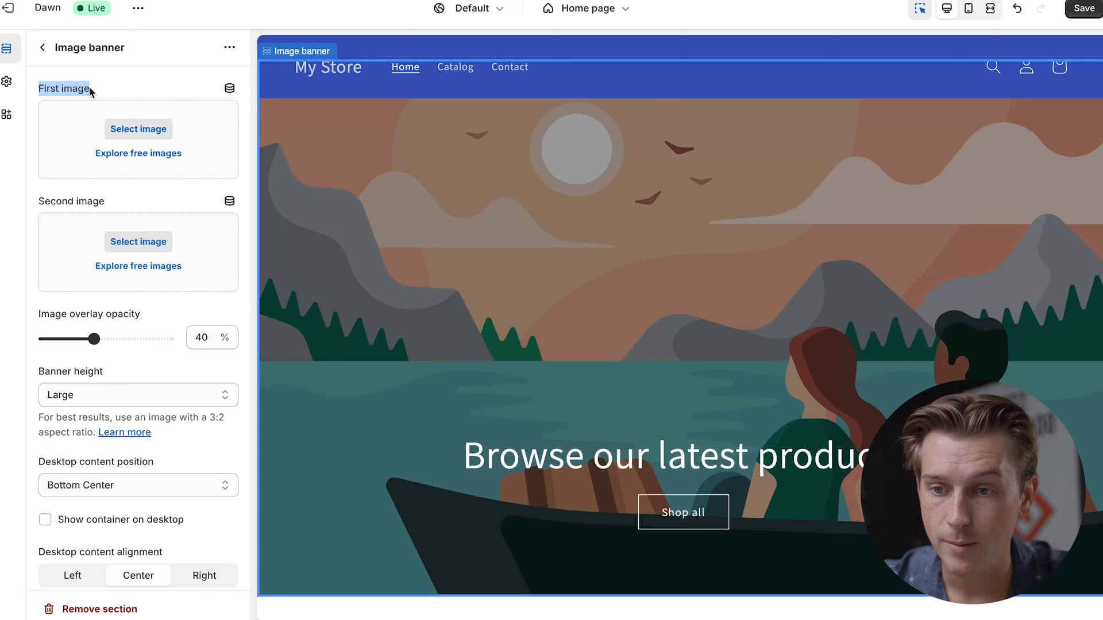
{"action": "scroll", "scroll_direction": "down", "scroll_amount": 3}
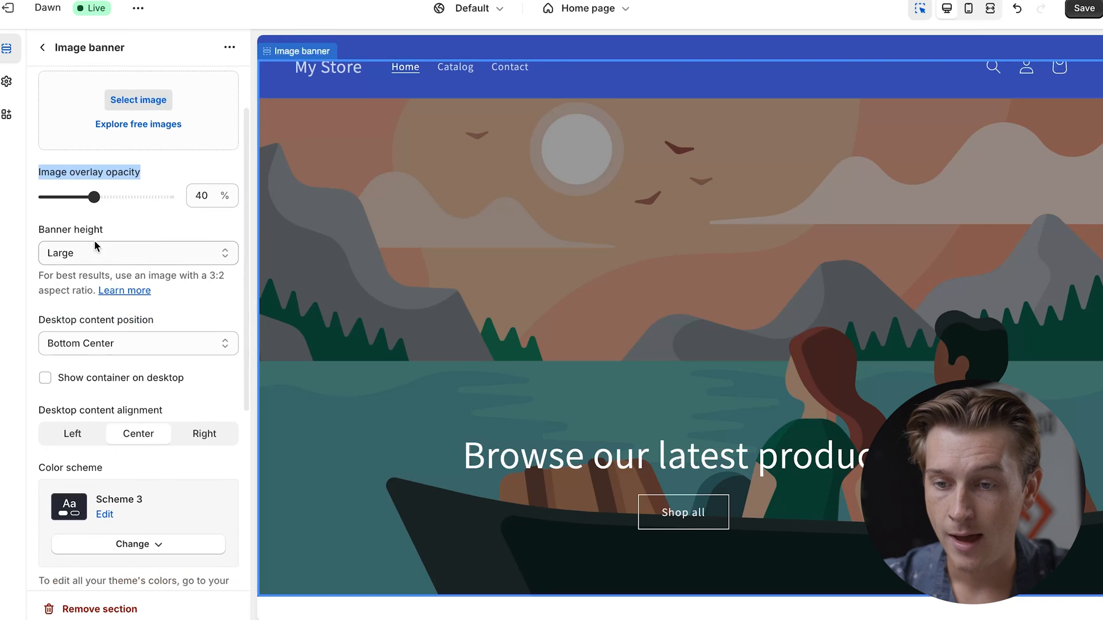
{"action": "scroll", "scroll_direction": "down", "scroll_amount": 3}
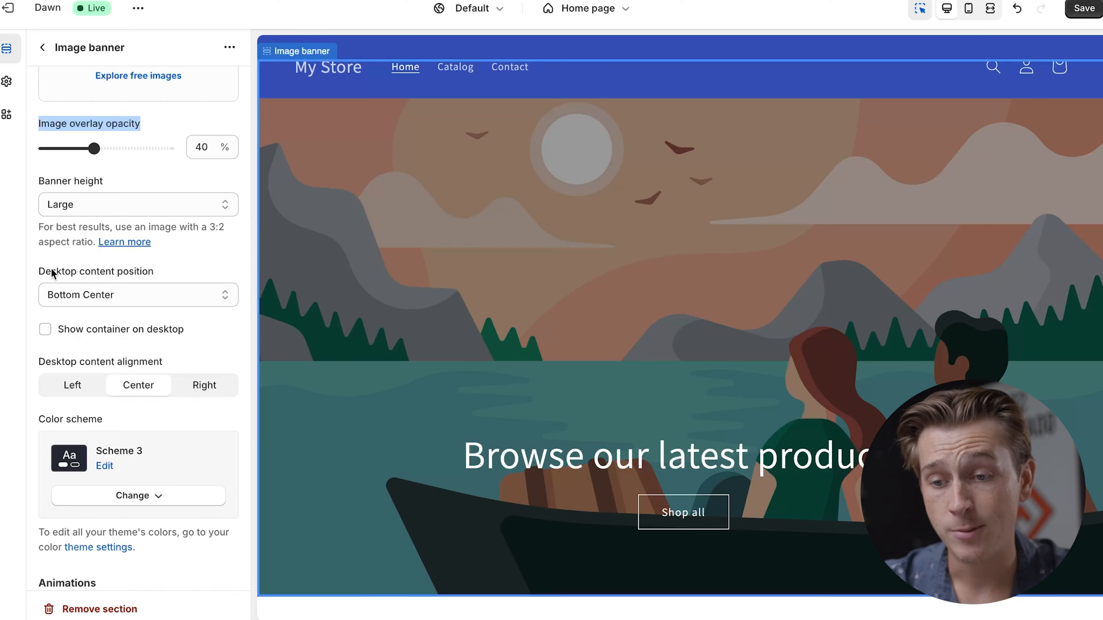
{"action": "scroll", "scroll_direction": "down", "scroll_amount": 3}
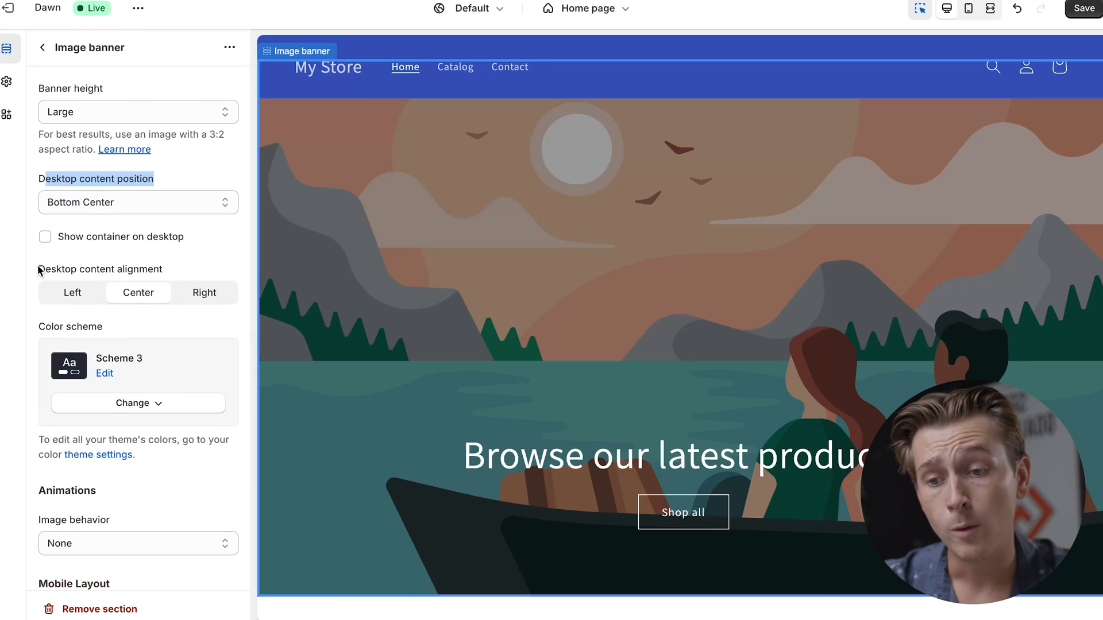
{"action": "scroll", "scroll_direction": "down", "scroll_amount": 3}
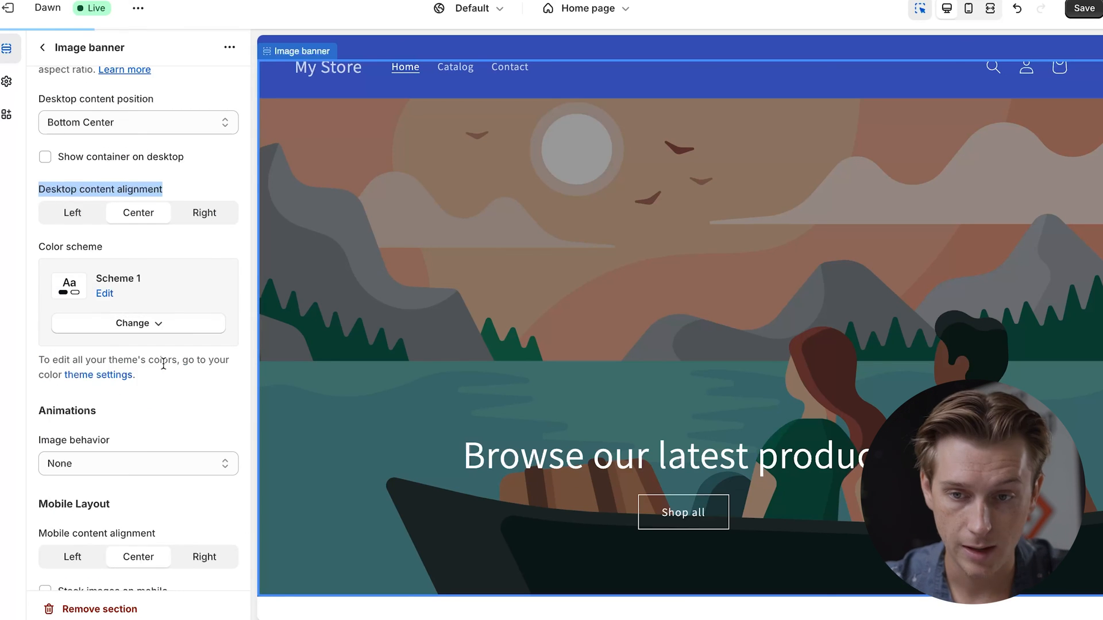
{"action": "left_click", "coordinate": [138, 464]}
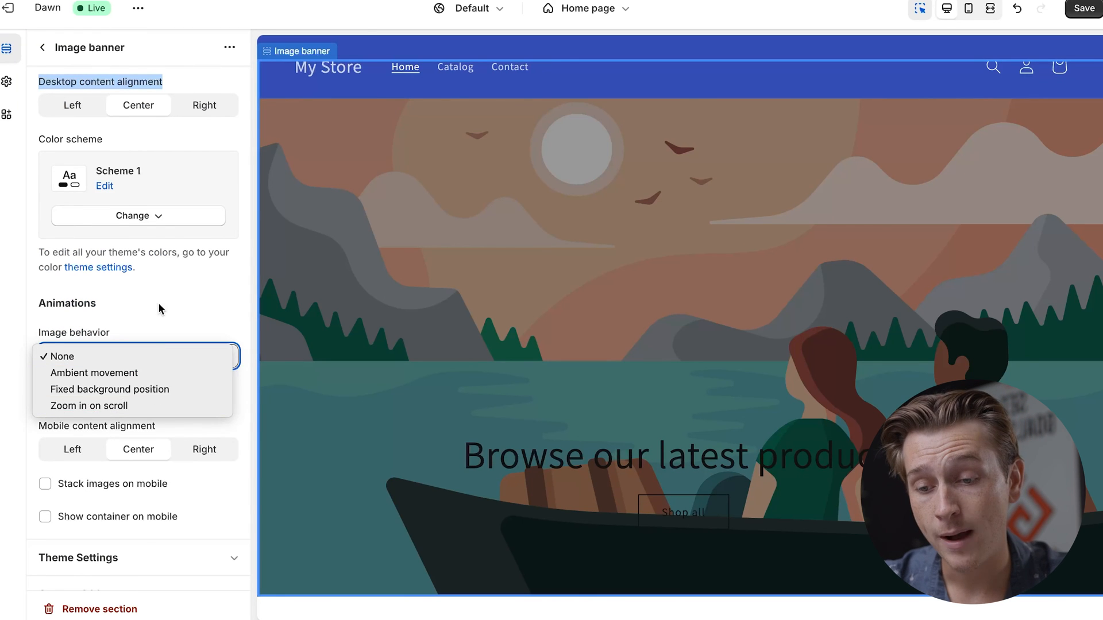
{"action": "left_click", "coordinate": [62, 356]}
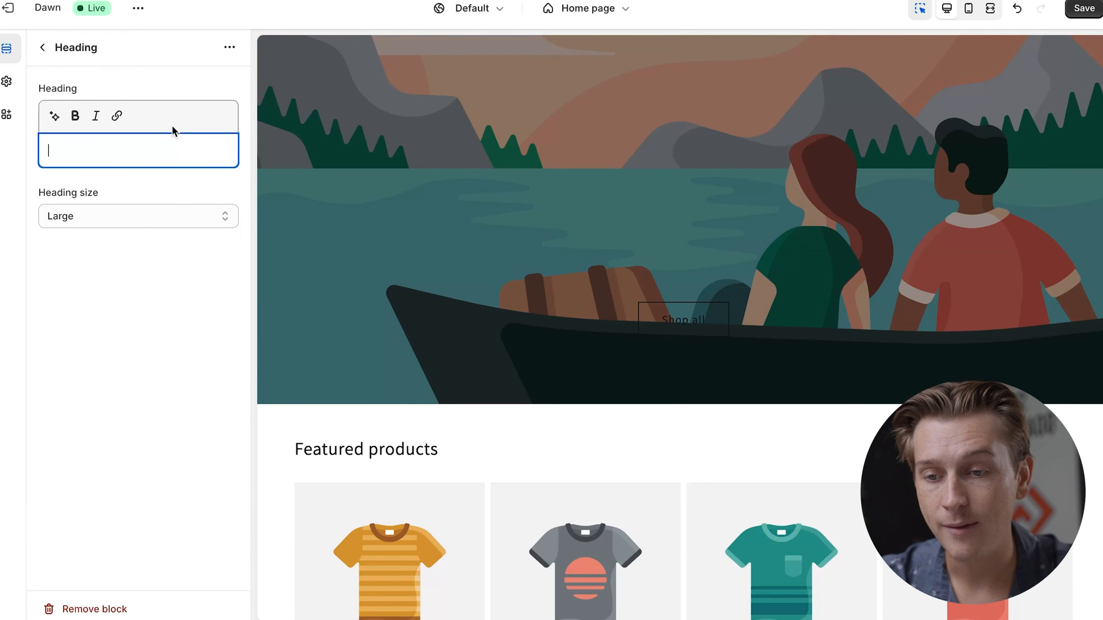
Set the banner heading to "rhdfjkdejrhuijdfouh" and its size to Medium.
{"action": "type", "text": "rhdfjkdejrhuijdfouh"}
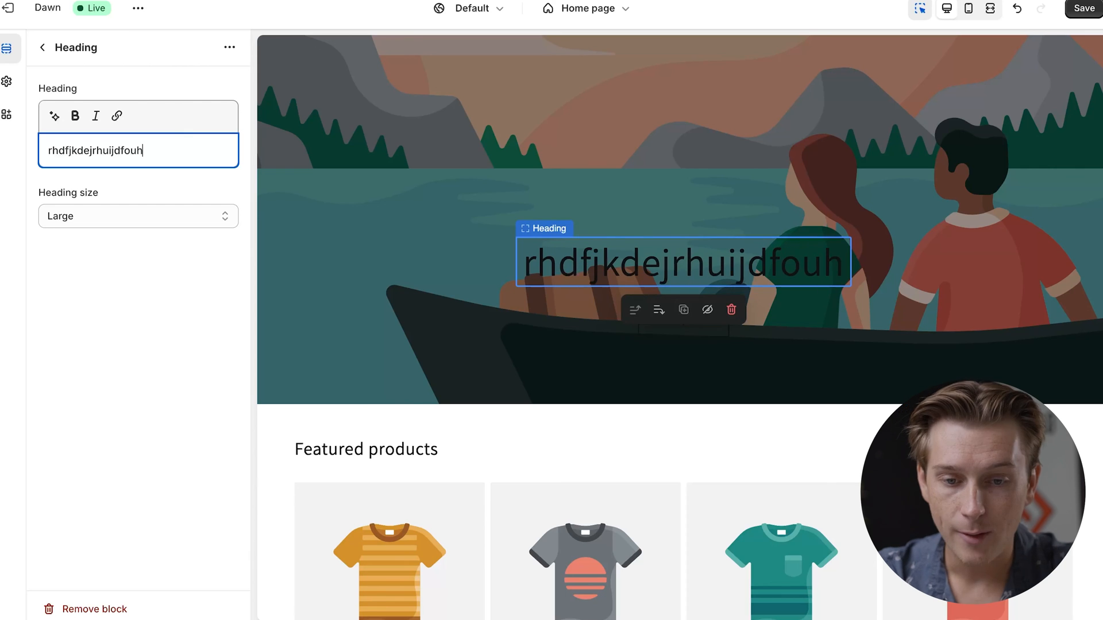
{"action": "left_click", "coordinate": [138, 216]}
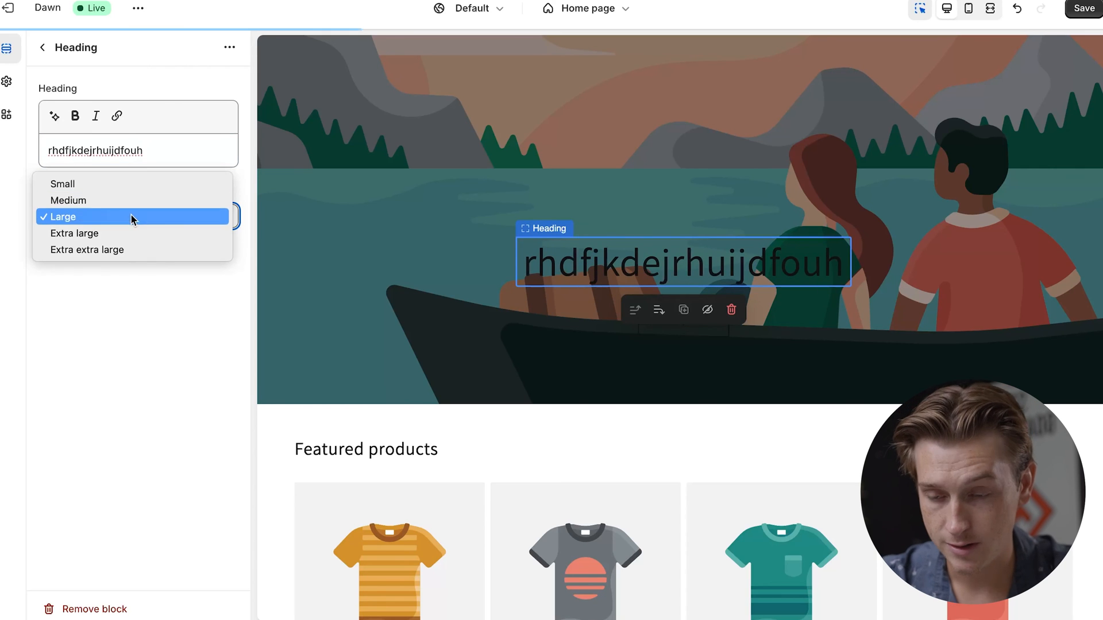
{"action": "left_click", "coordinate": [88, 250]}
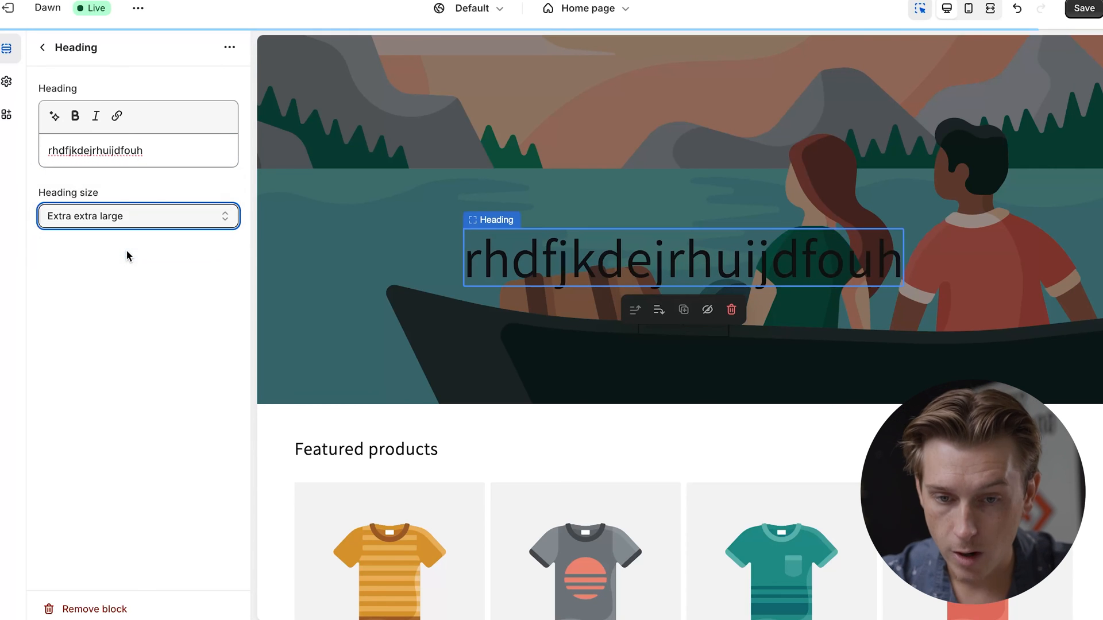
{"action": "left_click", "coordinate": [138, 216]}
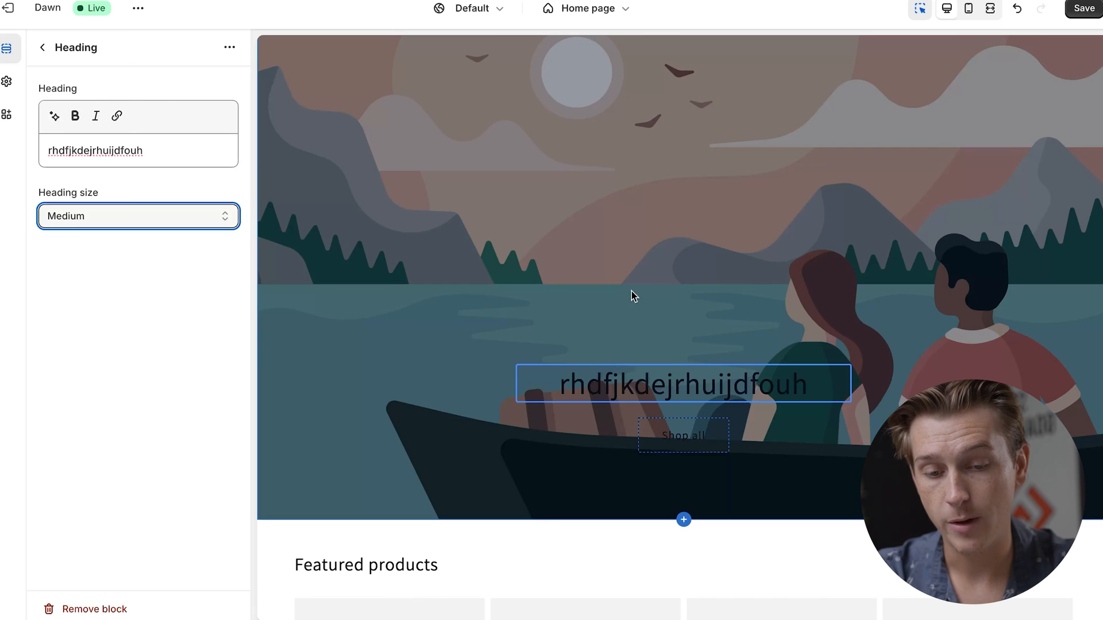
Add a Slideshow section below the image banner after browsing the Sections and Apps lists.
{"action": "scroll", "scroll_direction": "down", "scroll_amount": 3}
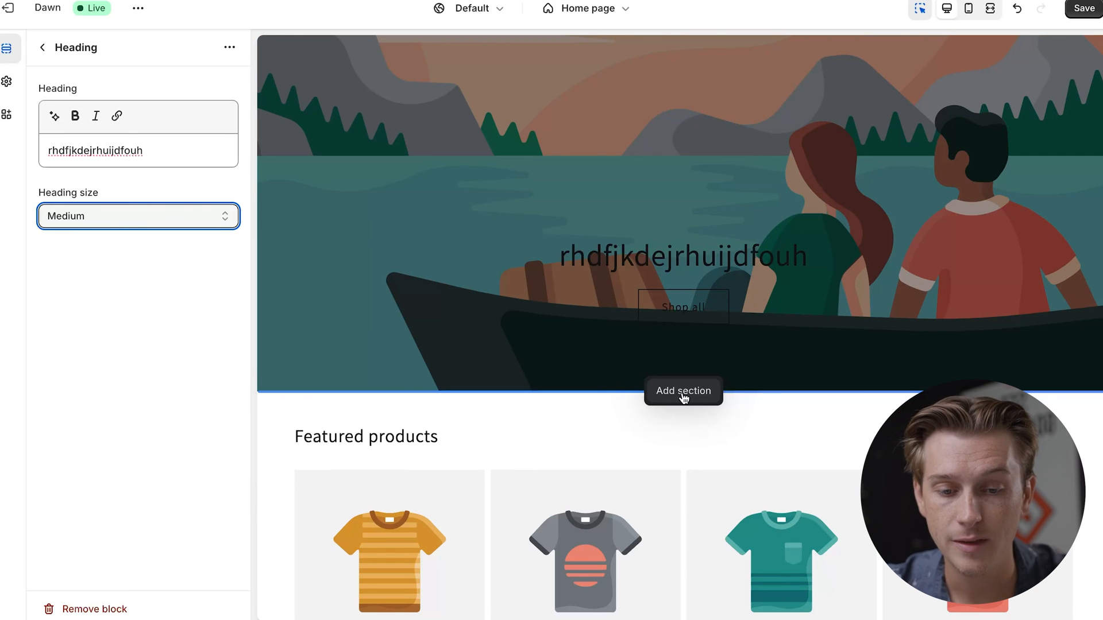
{"action": "left_click", "coordinate": [683, 391]}
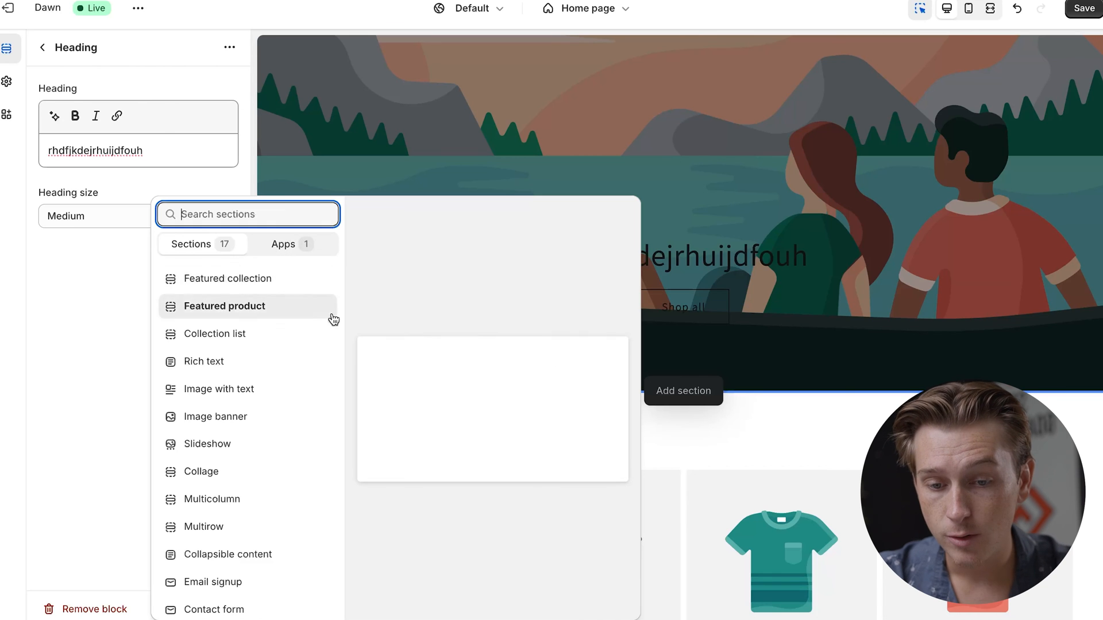
{"action": "left_click", "coordinate": [283, 244]}
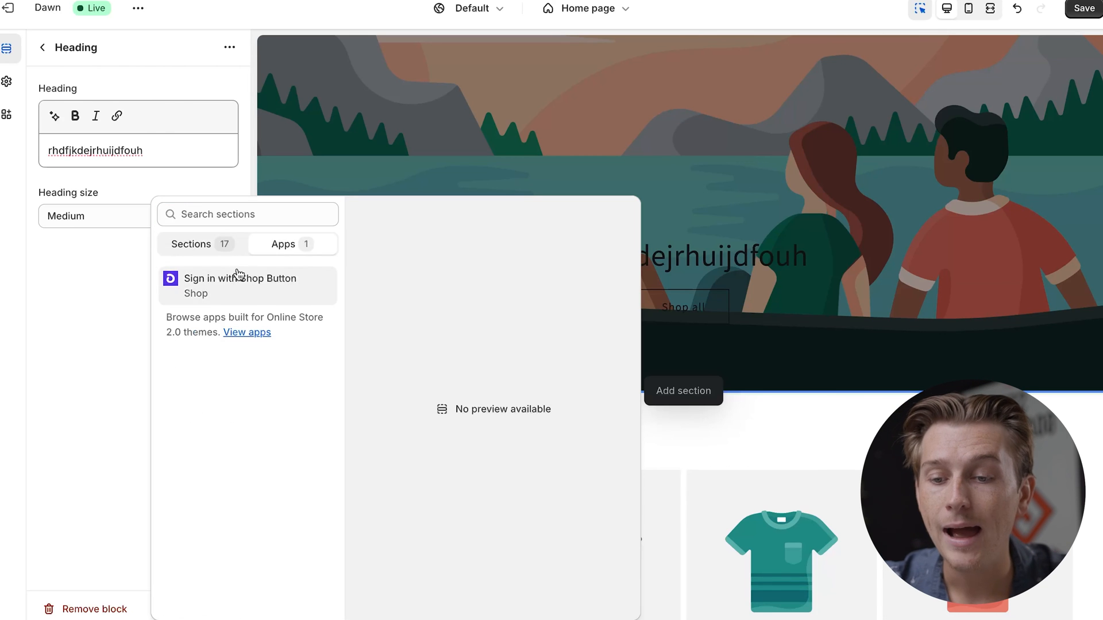
{"action": "left_click", "coordinate": [191, 244]}
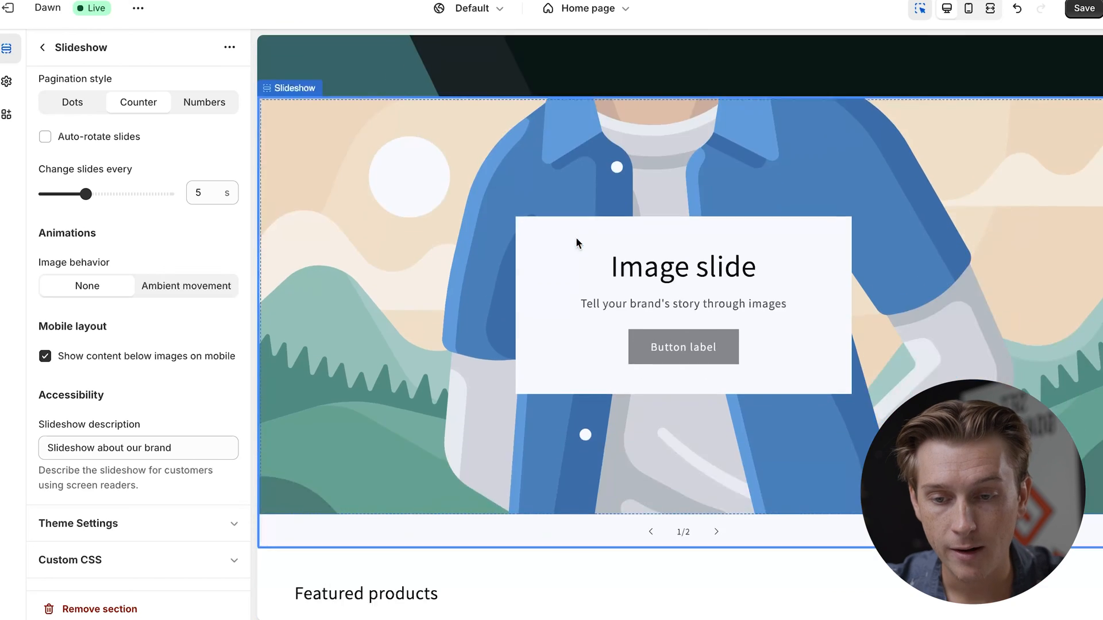
Review the image slide's subheading, button, content placement and colour scheme settings.
{"action": "scroll", "scroll_direction": "down", "scroll_amount": 3}
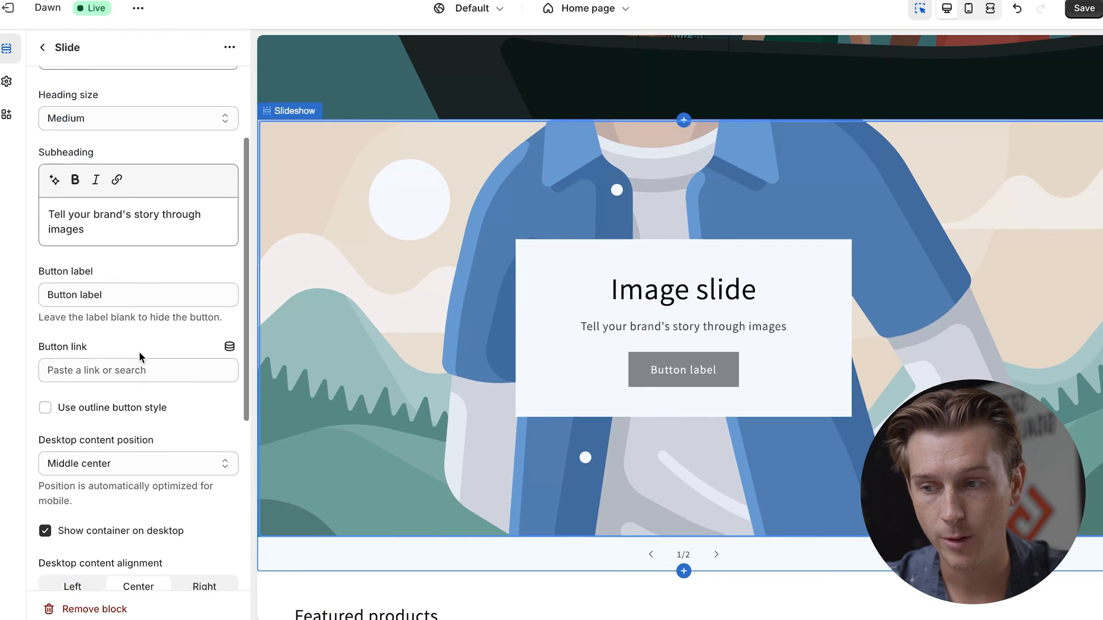
{"action": "scroll", "scroll_direction": "down", "scroll_amount": 3}
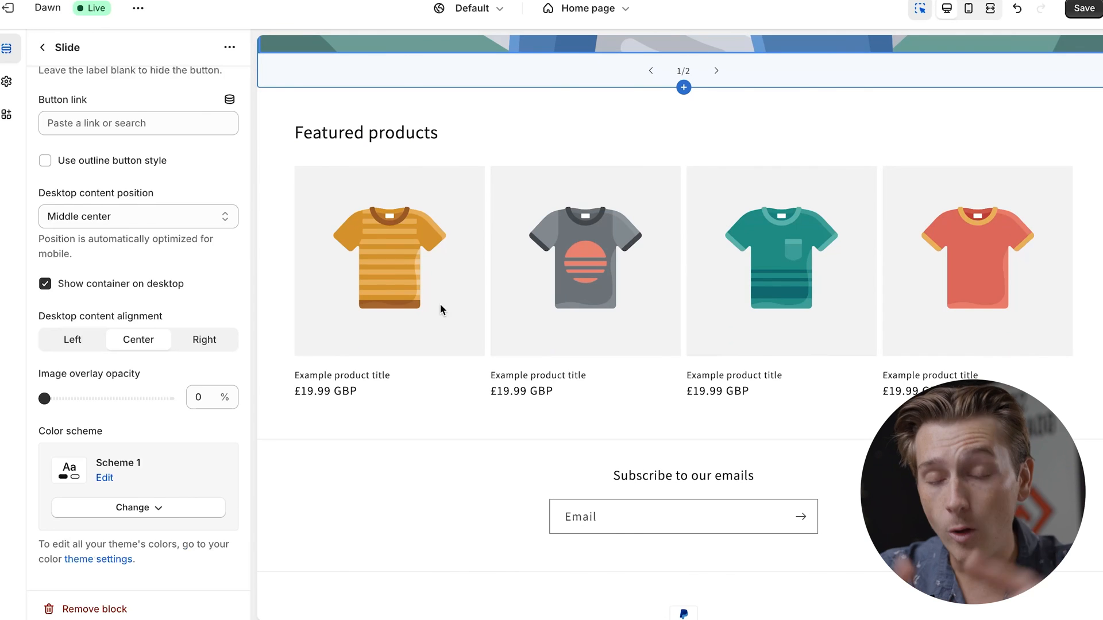